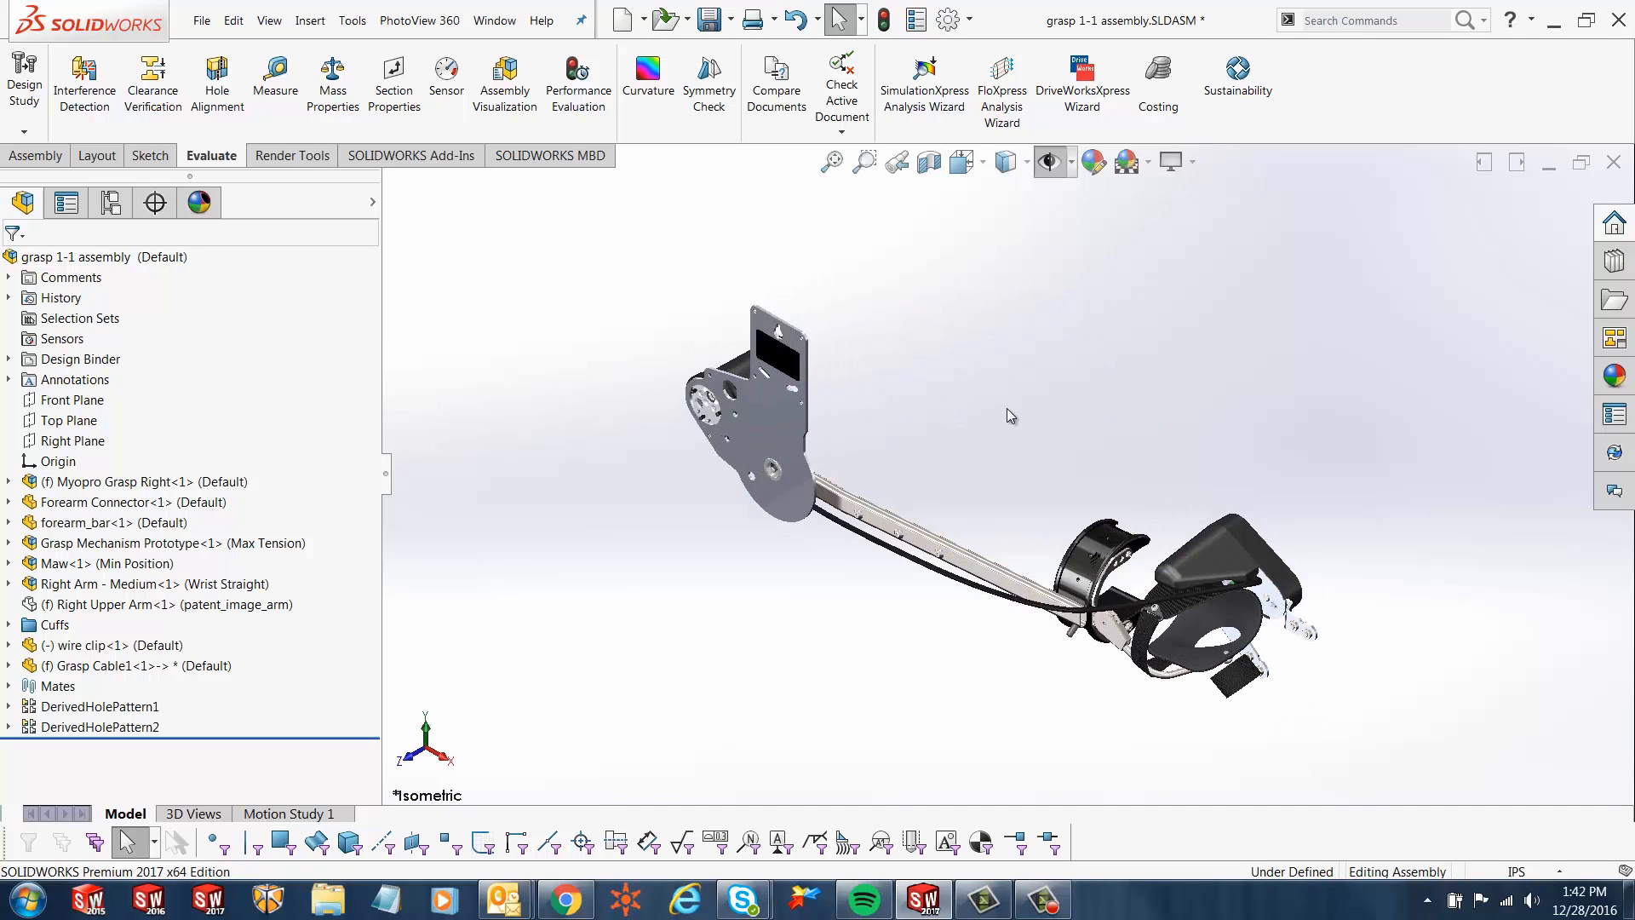
{"action": "mouse_move", "coordinate": [489, 596]}
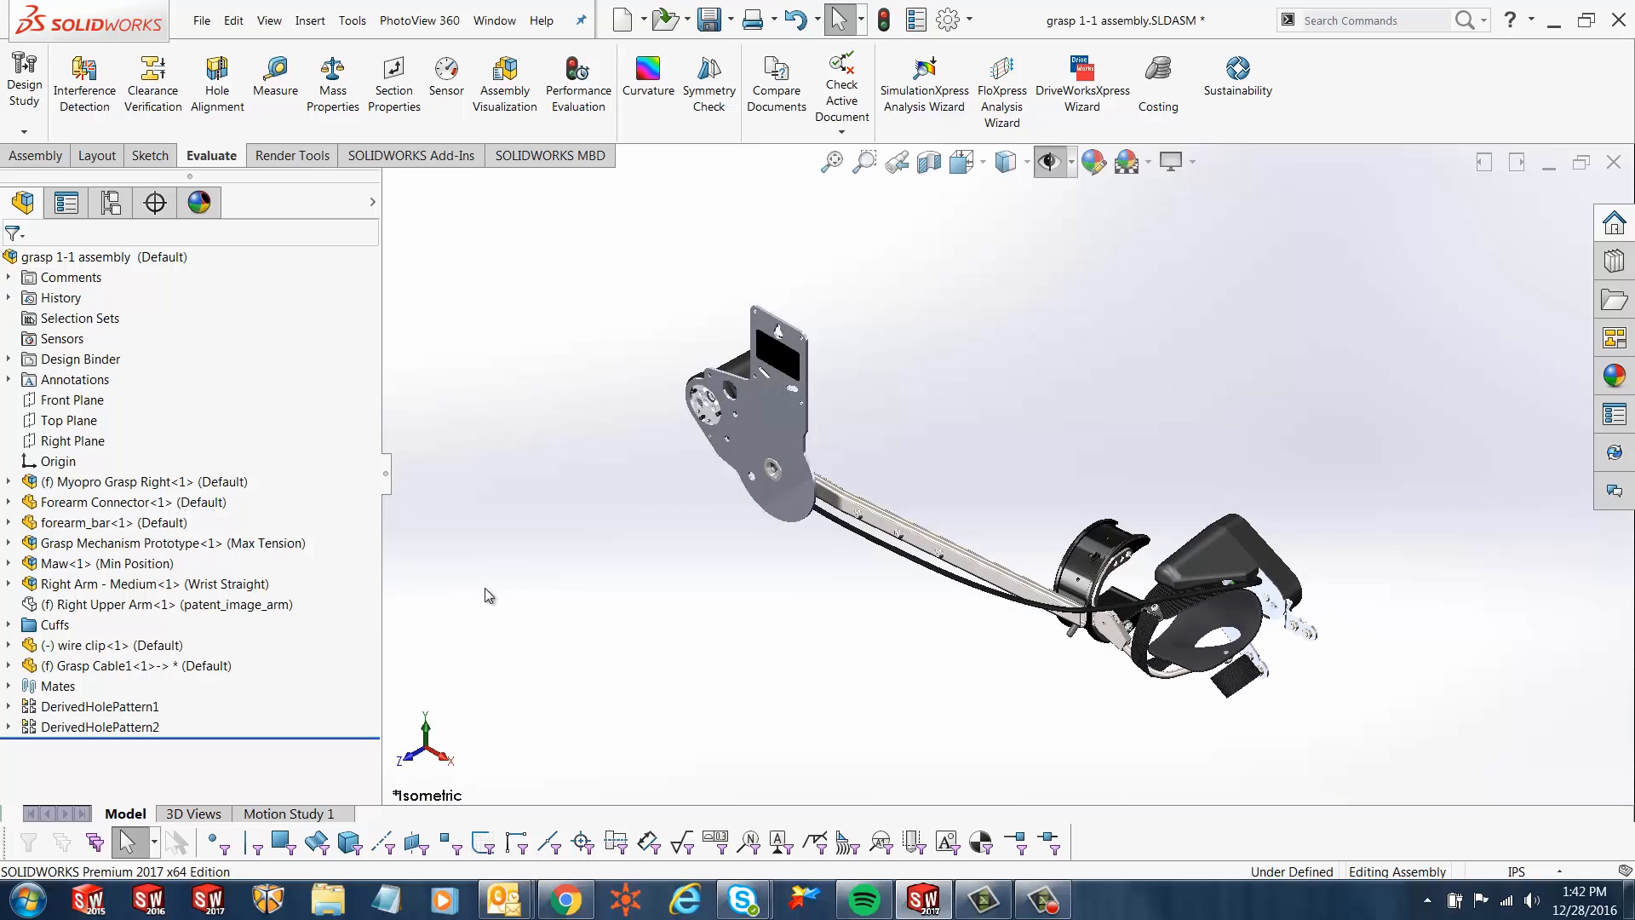
{"action": "mouse_move", "coordinate": [395, 489]}
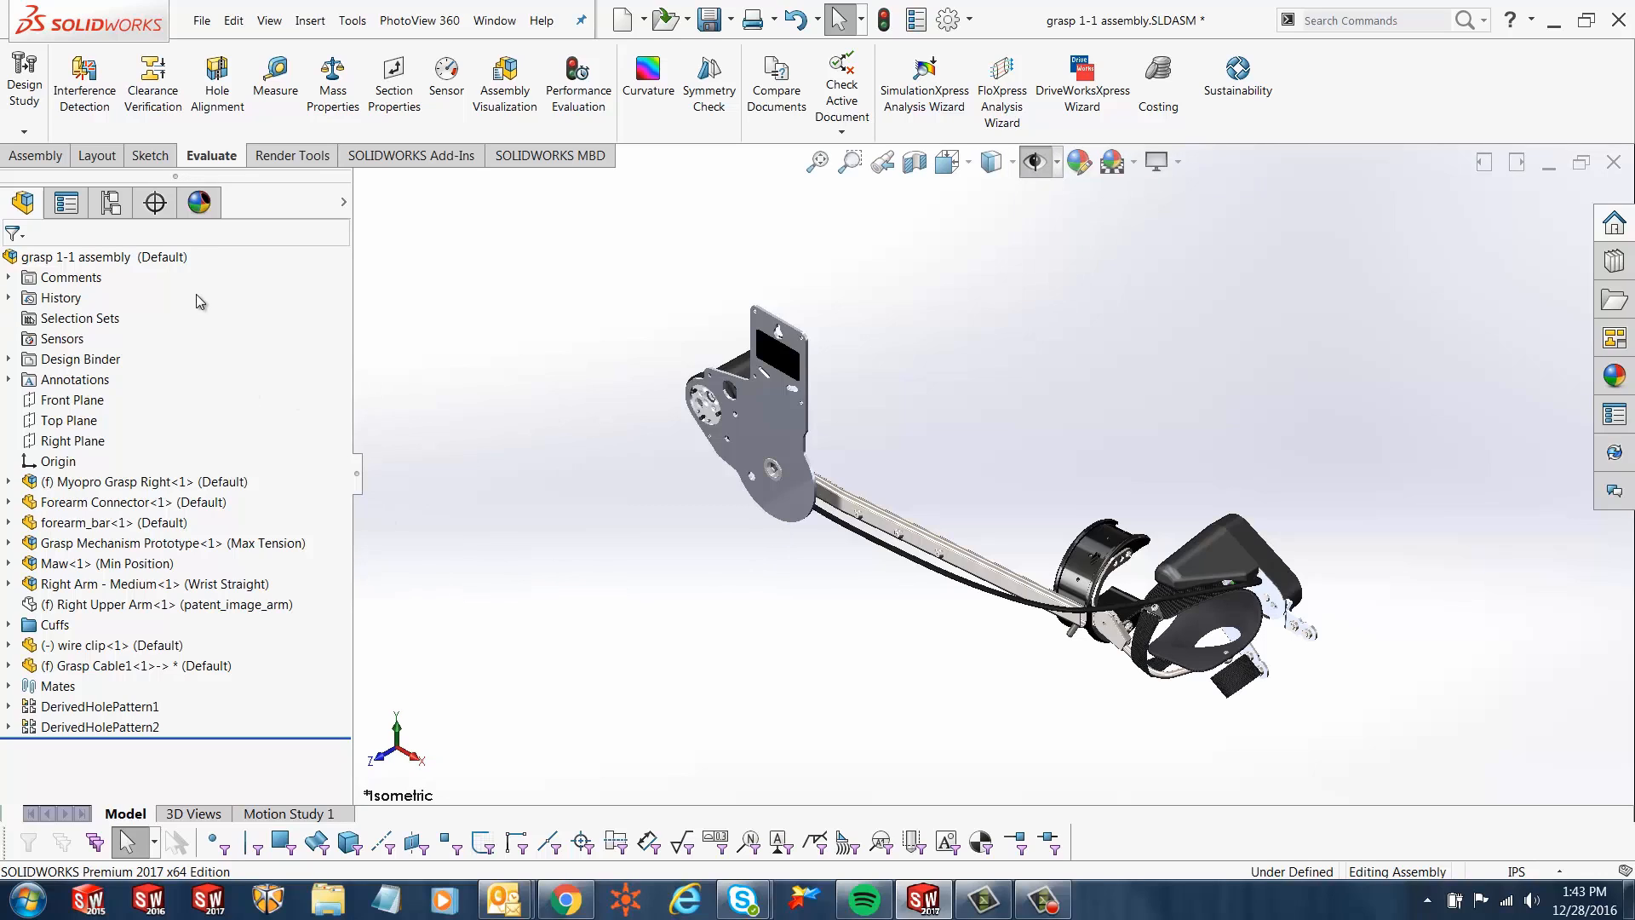
- Expand the Comments folder to list Distance6, Angle3, Cuffs and others, selecting the Angle3 comment
{"action": "left_click", "coordinate": [73, 278]}
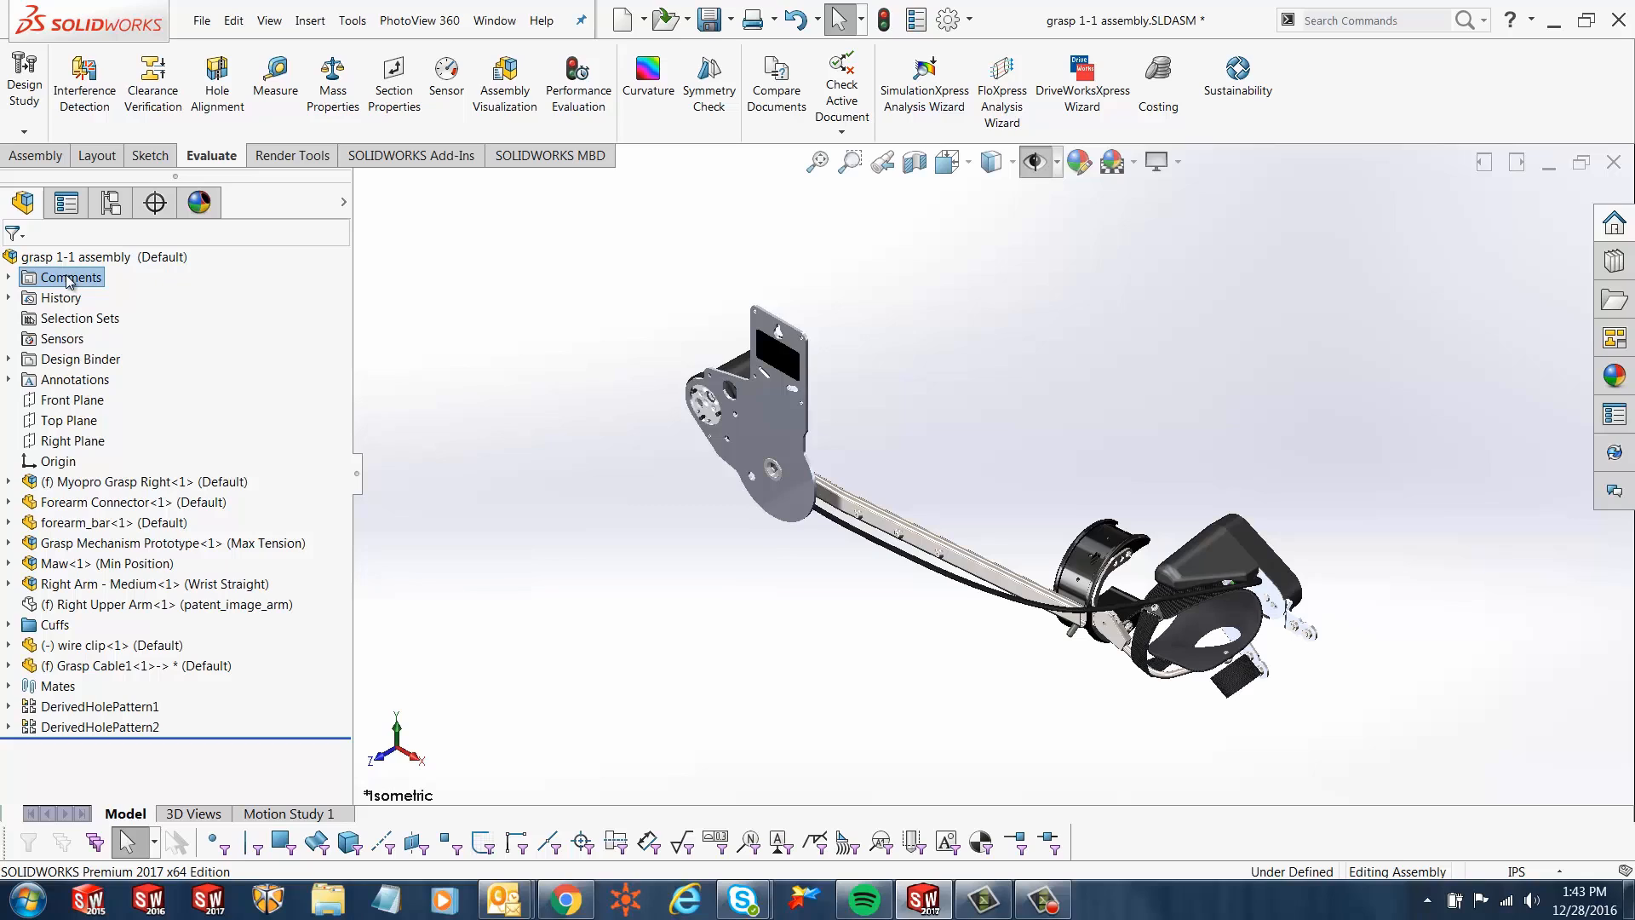
{"action": "mouse_move", "coordinate": [645, 404]}
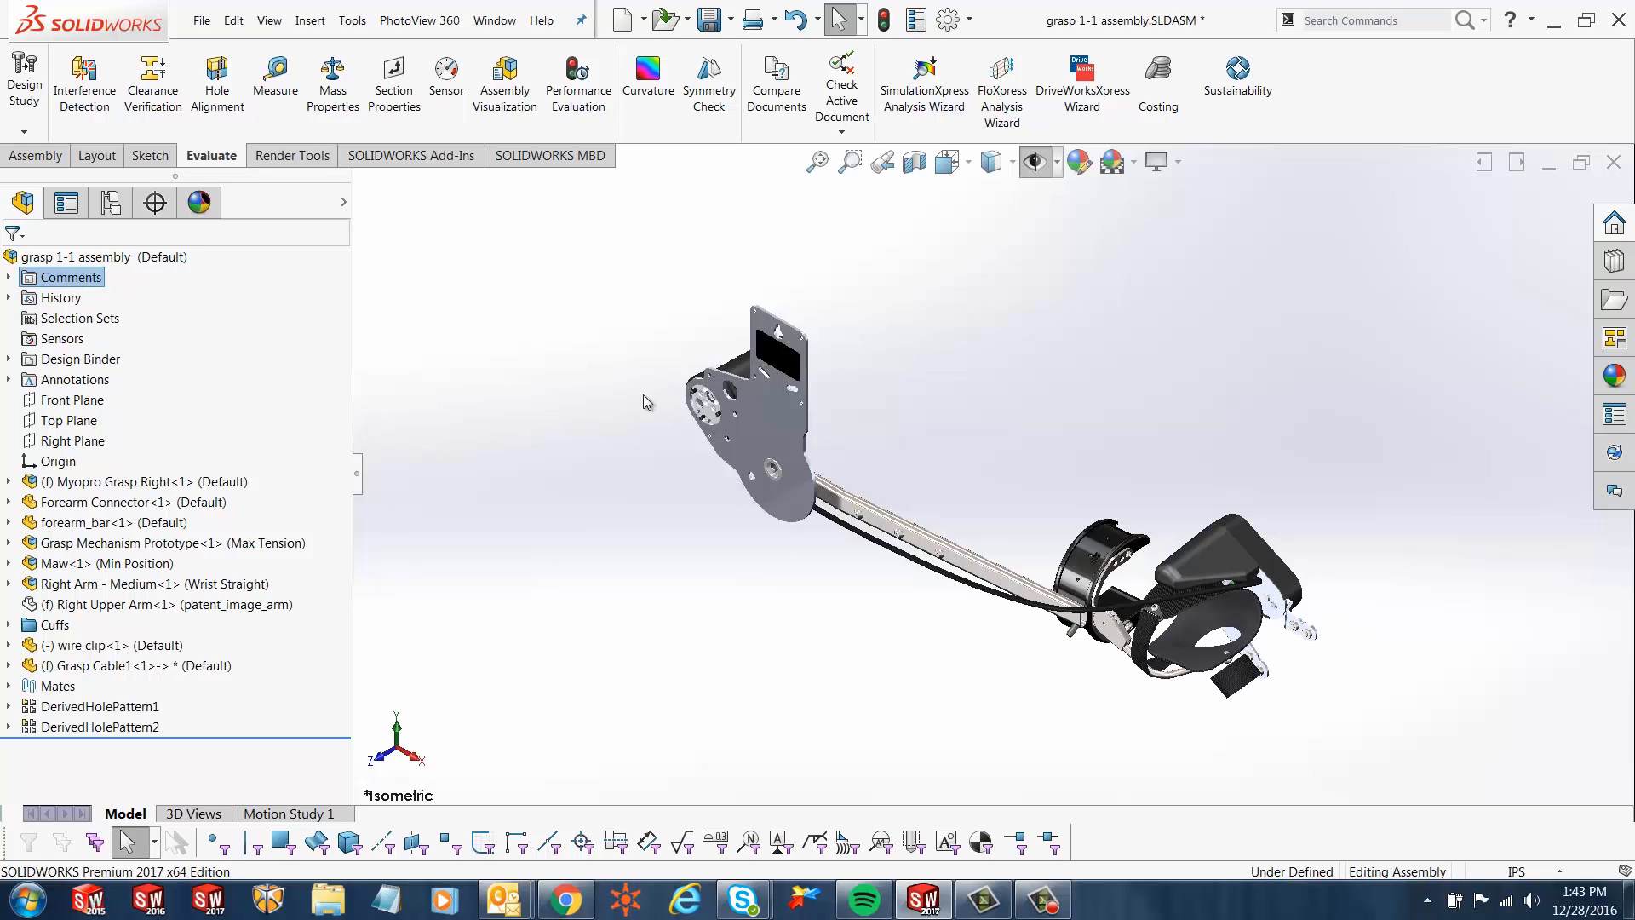
{"action": "mouse_move", "coordinate": [655, 416]}
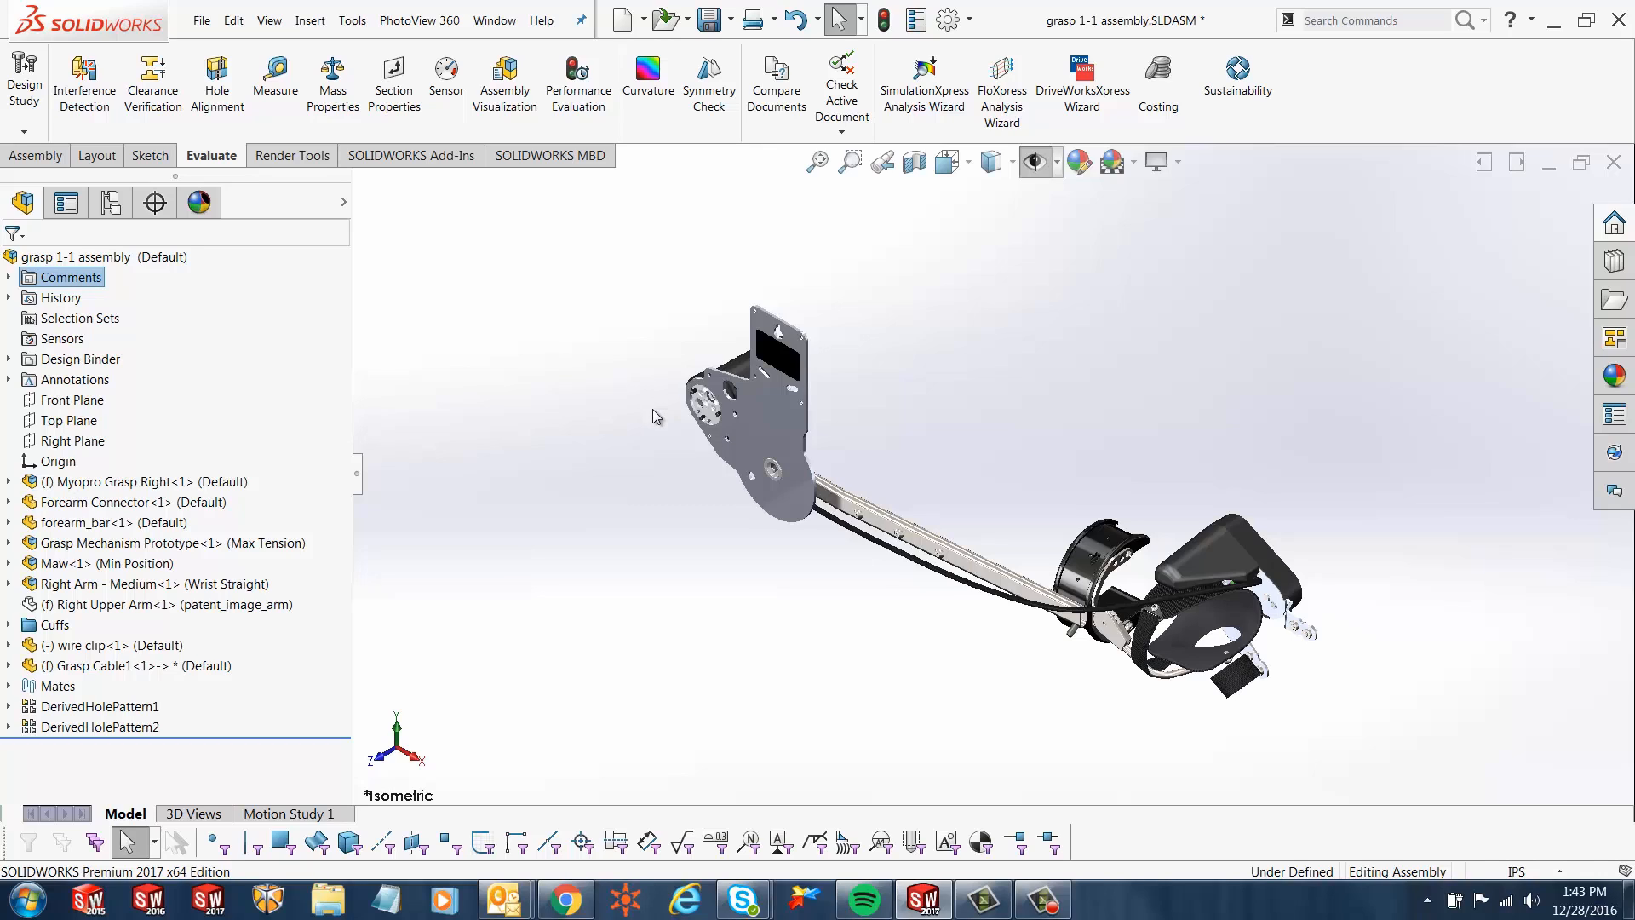
{"action": "mouse_move", "coordinate": [446, 404]}
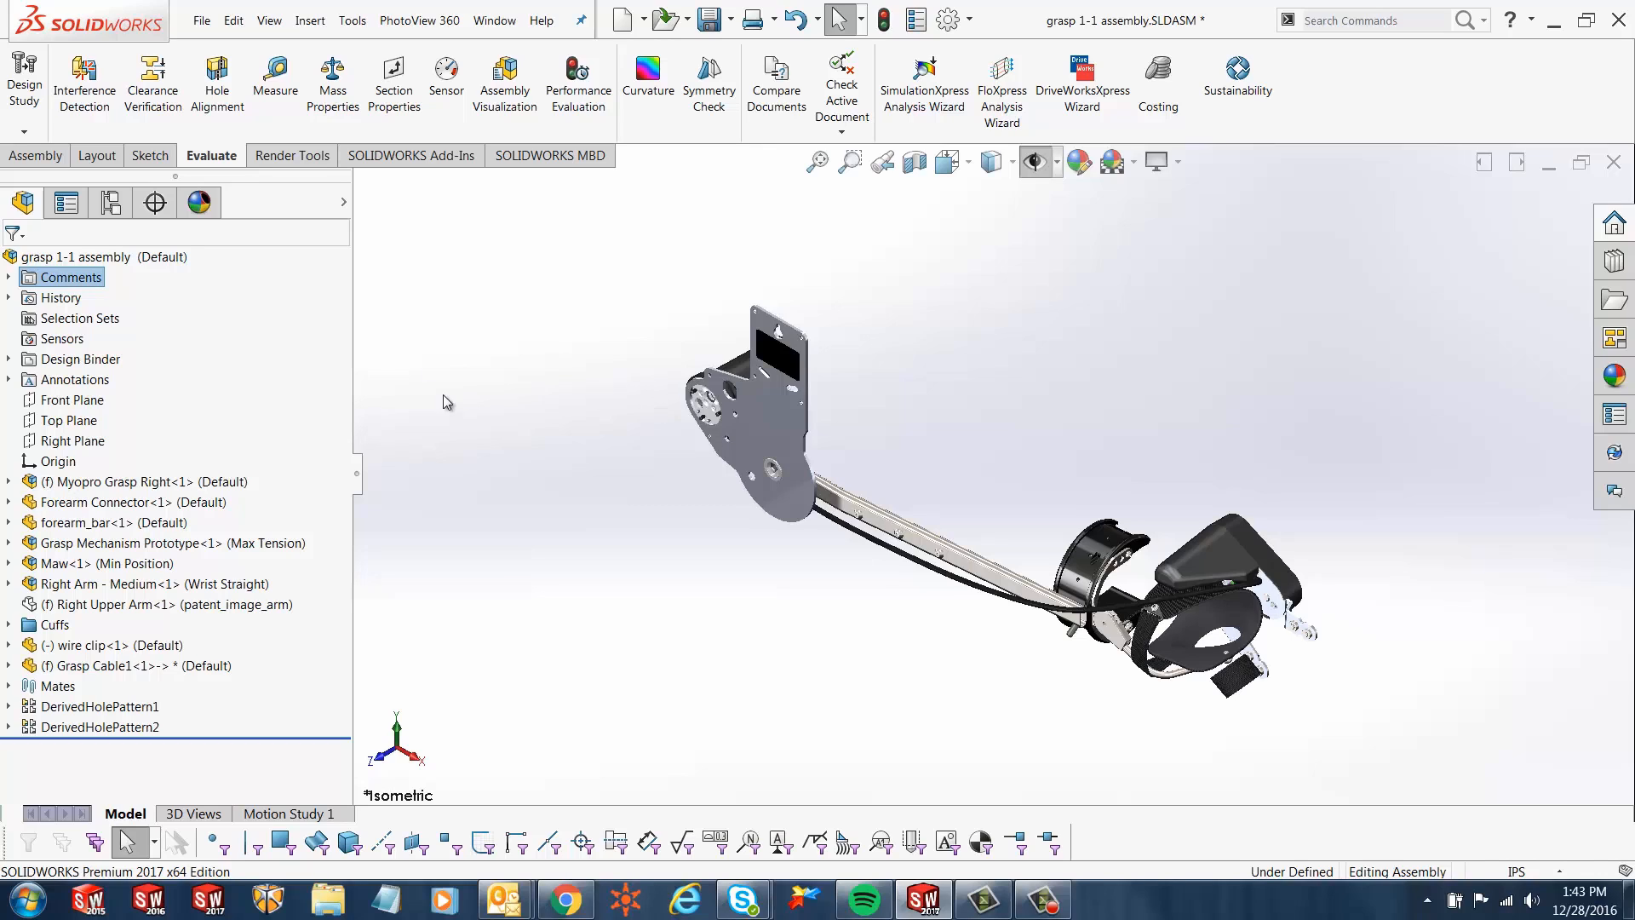
{"action": "mouse_move", "coordinate": [506, 298]}
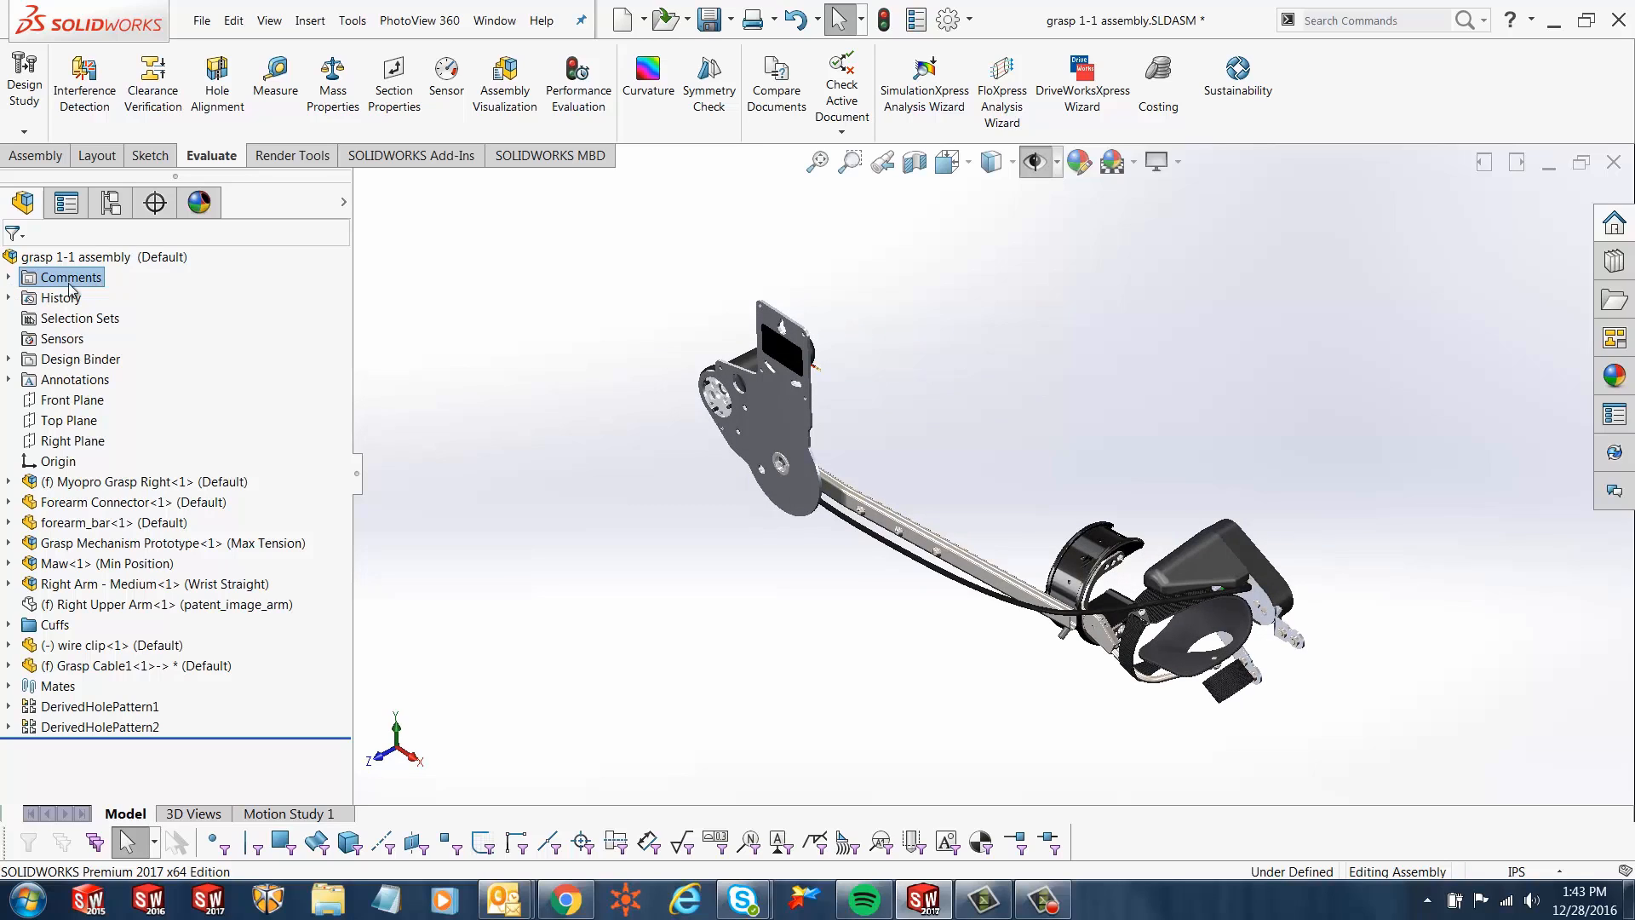
{"action": "left_click", "coordinate": [10, 277]}
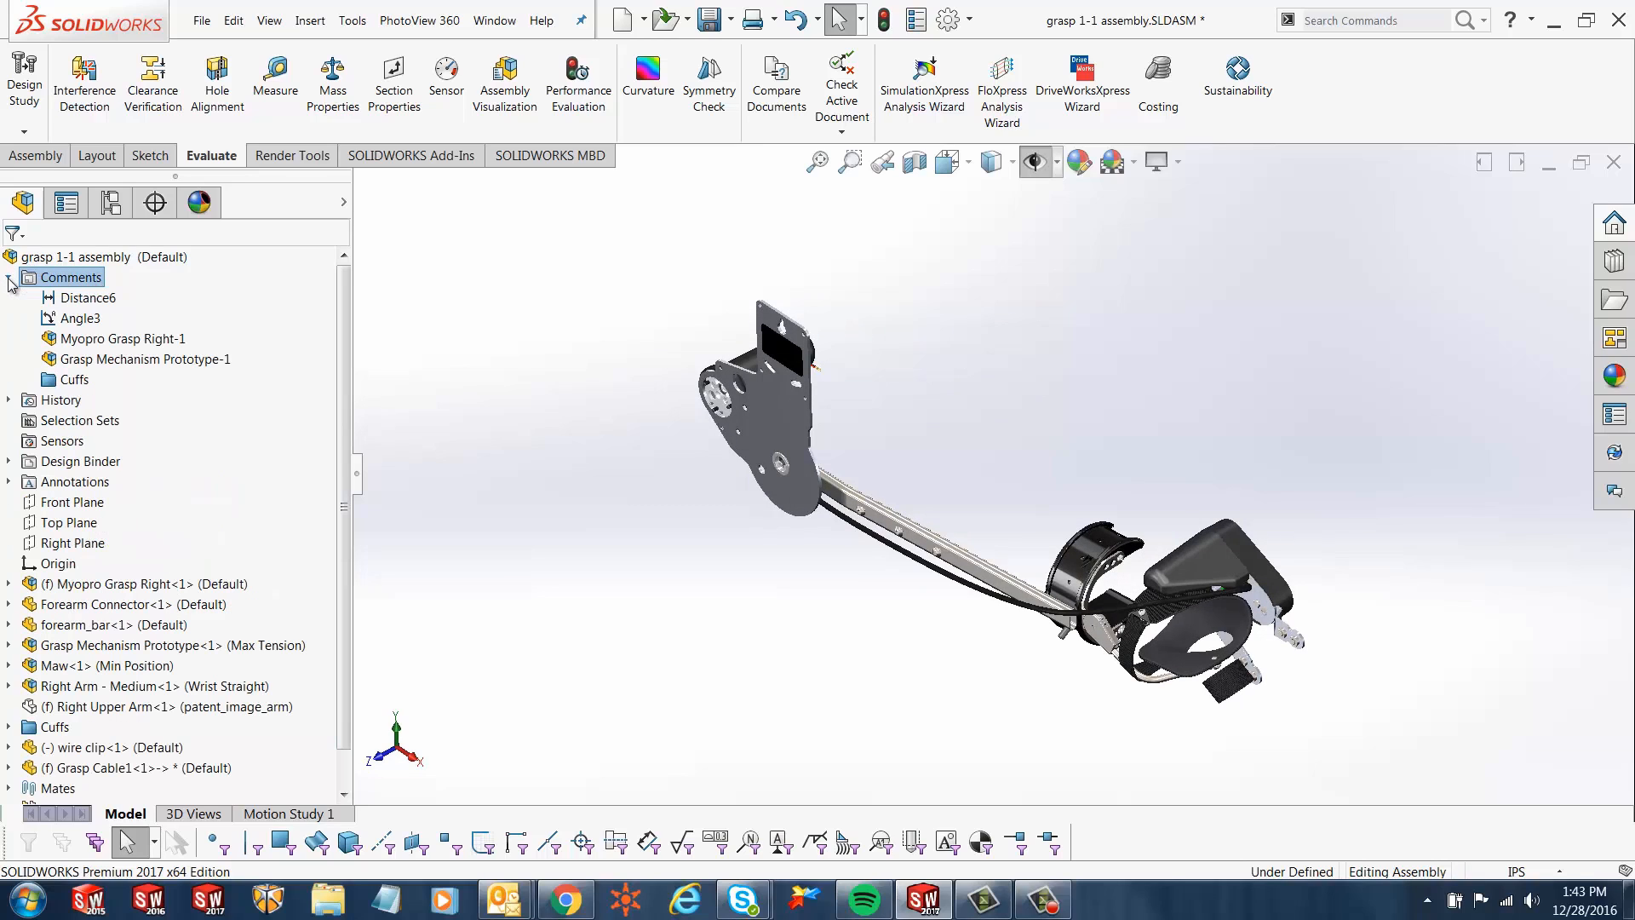
{"action": "mouse_move", "coordinate": [88, 297]}
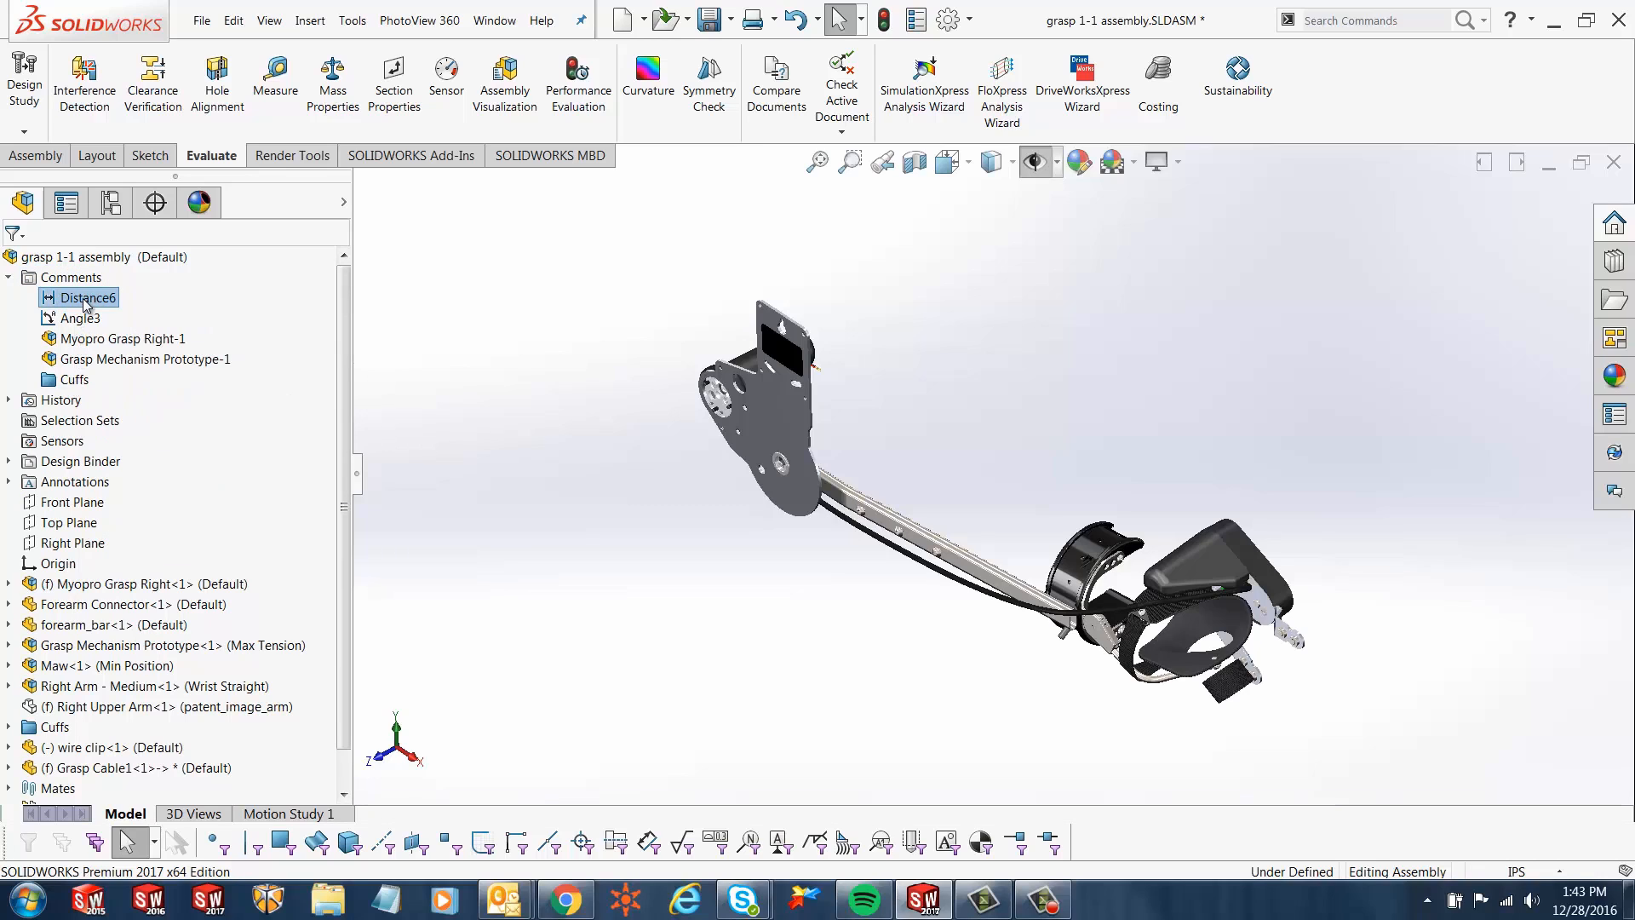
{"action": "mouse_move", "coordinate": [82, 298]}
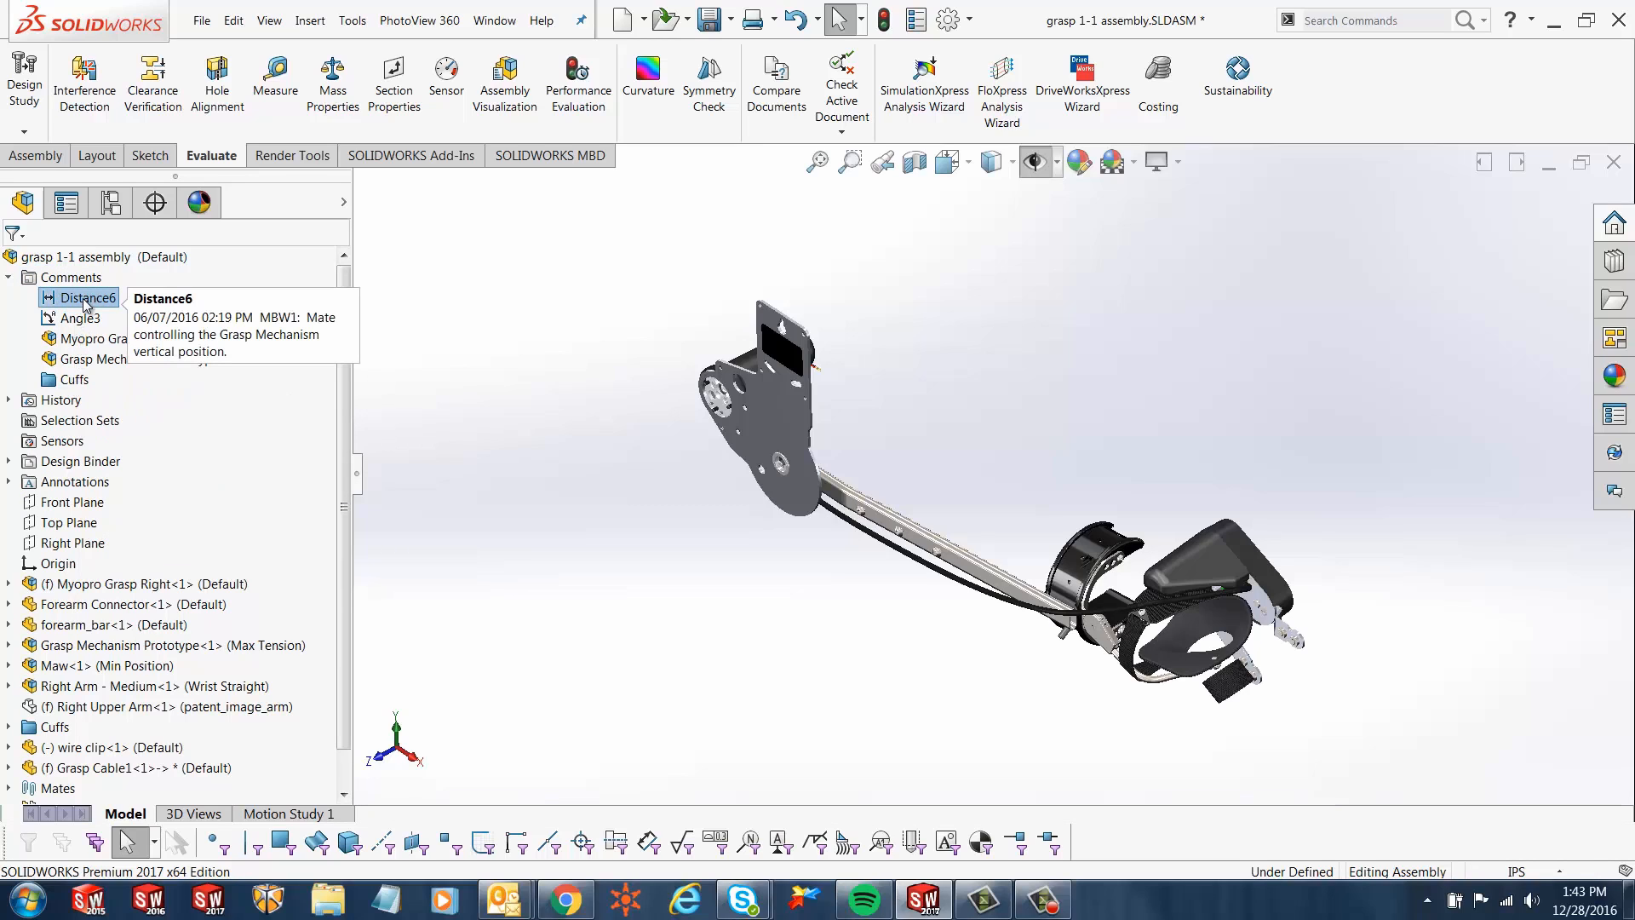
{"action": "left_click", "coordinate": [80, 318]}
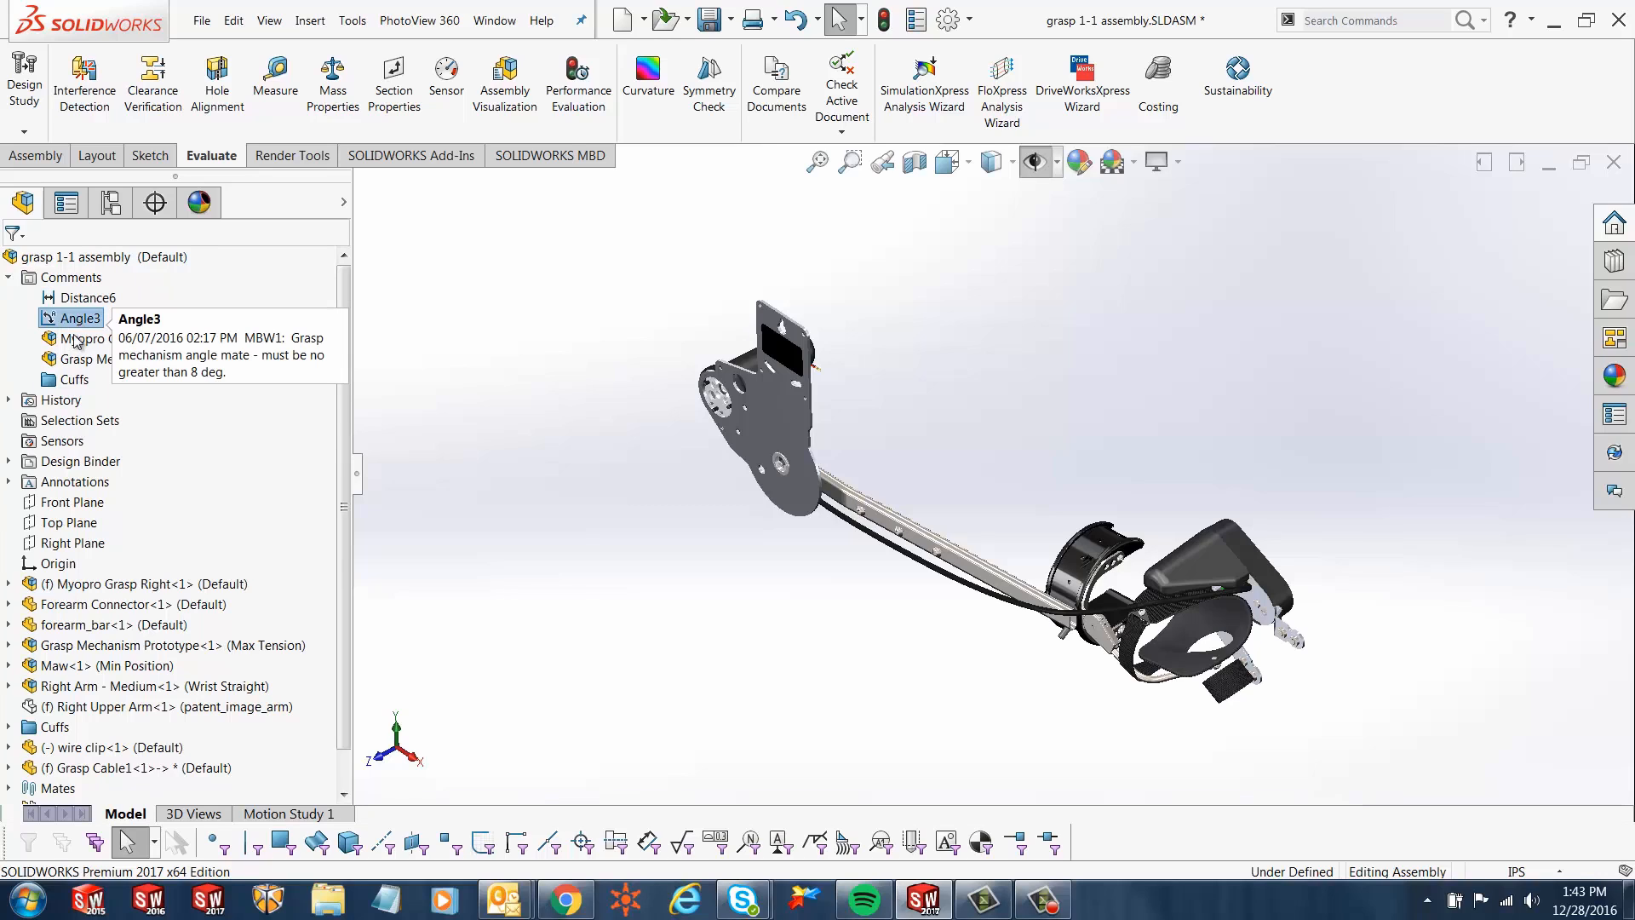
{"action": "mouse_move", "coordinate": [117, 338]}
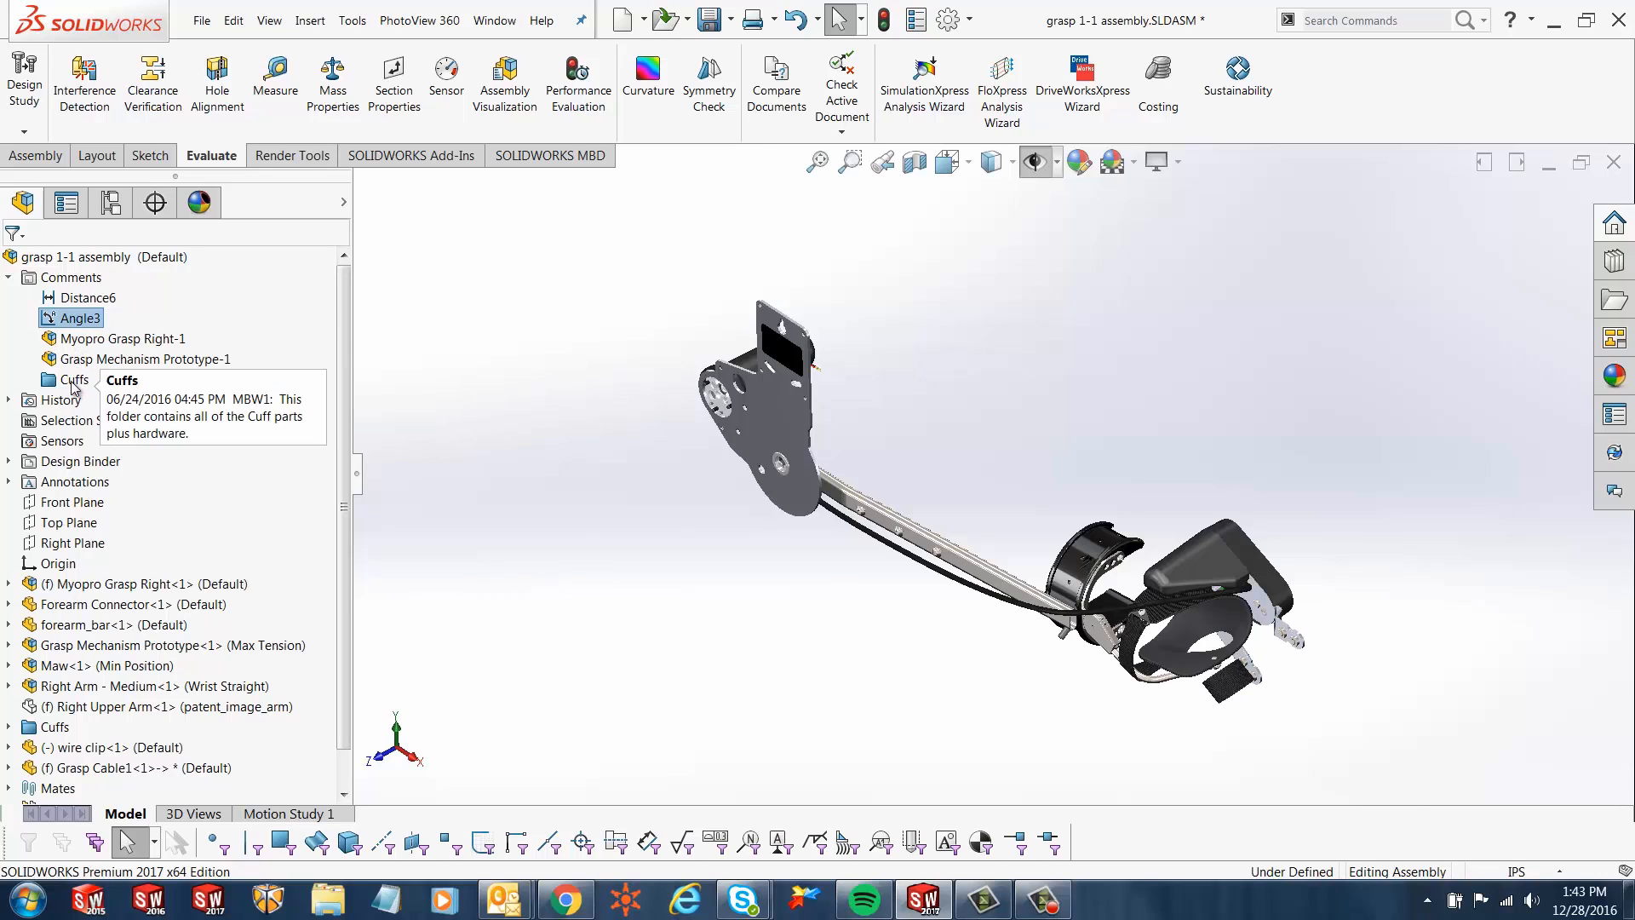
{"action": "mouse_move", "coordinate": [375, 327]}
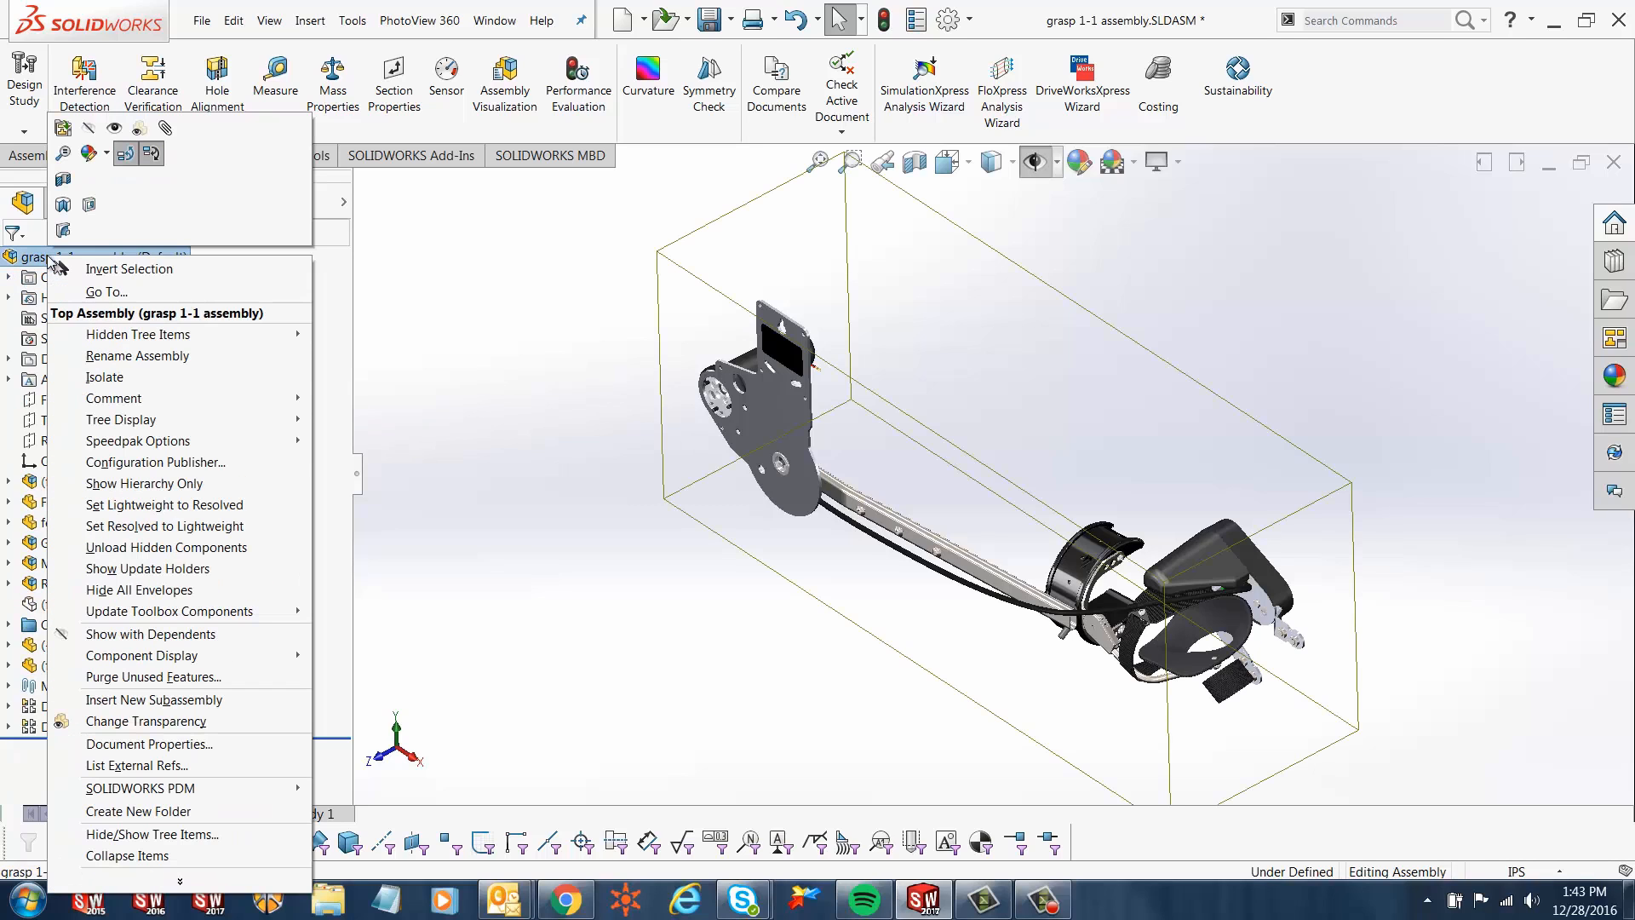
{"action": "mouse_move", "coordinate": [121, 419]}
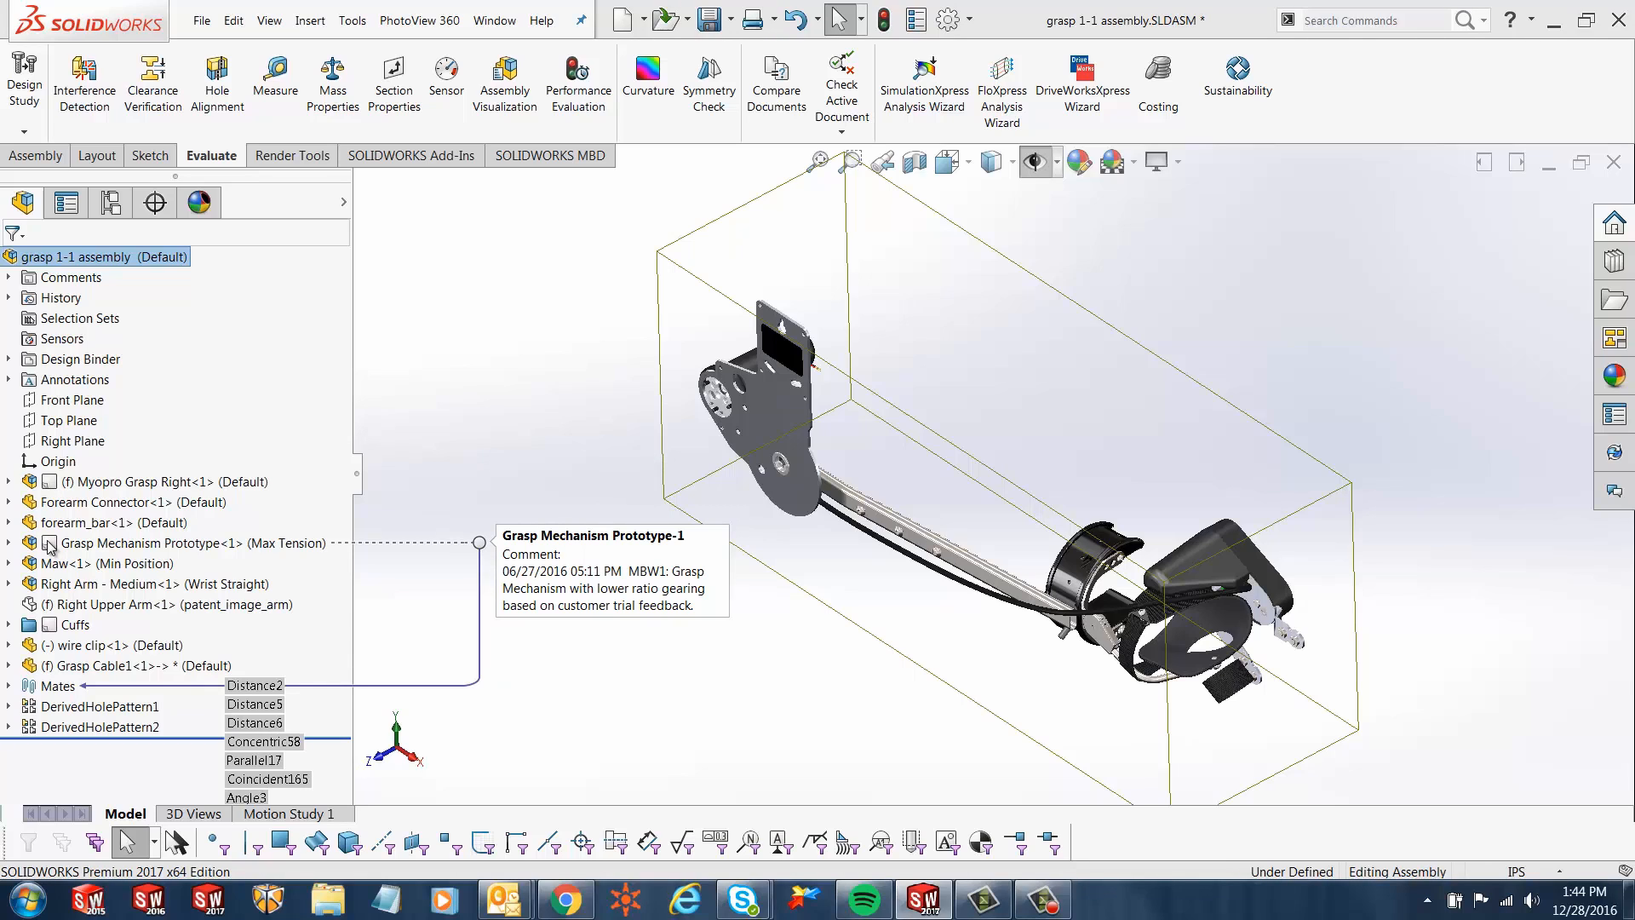
{"action": "mouse_move", "coordinate": [52, 626]}
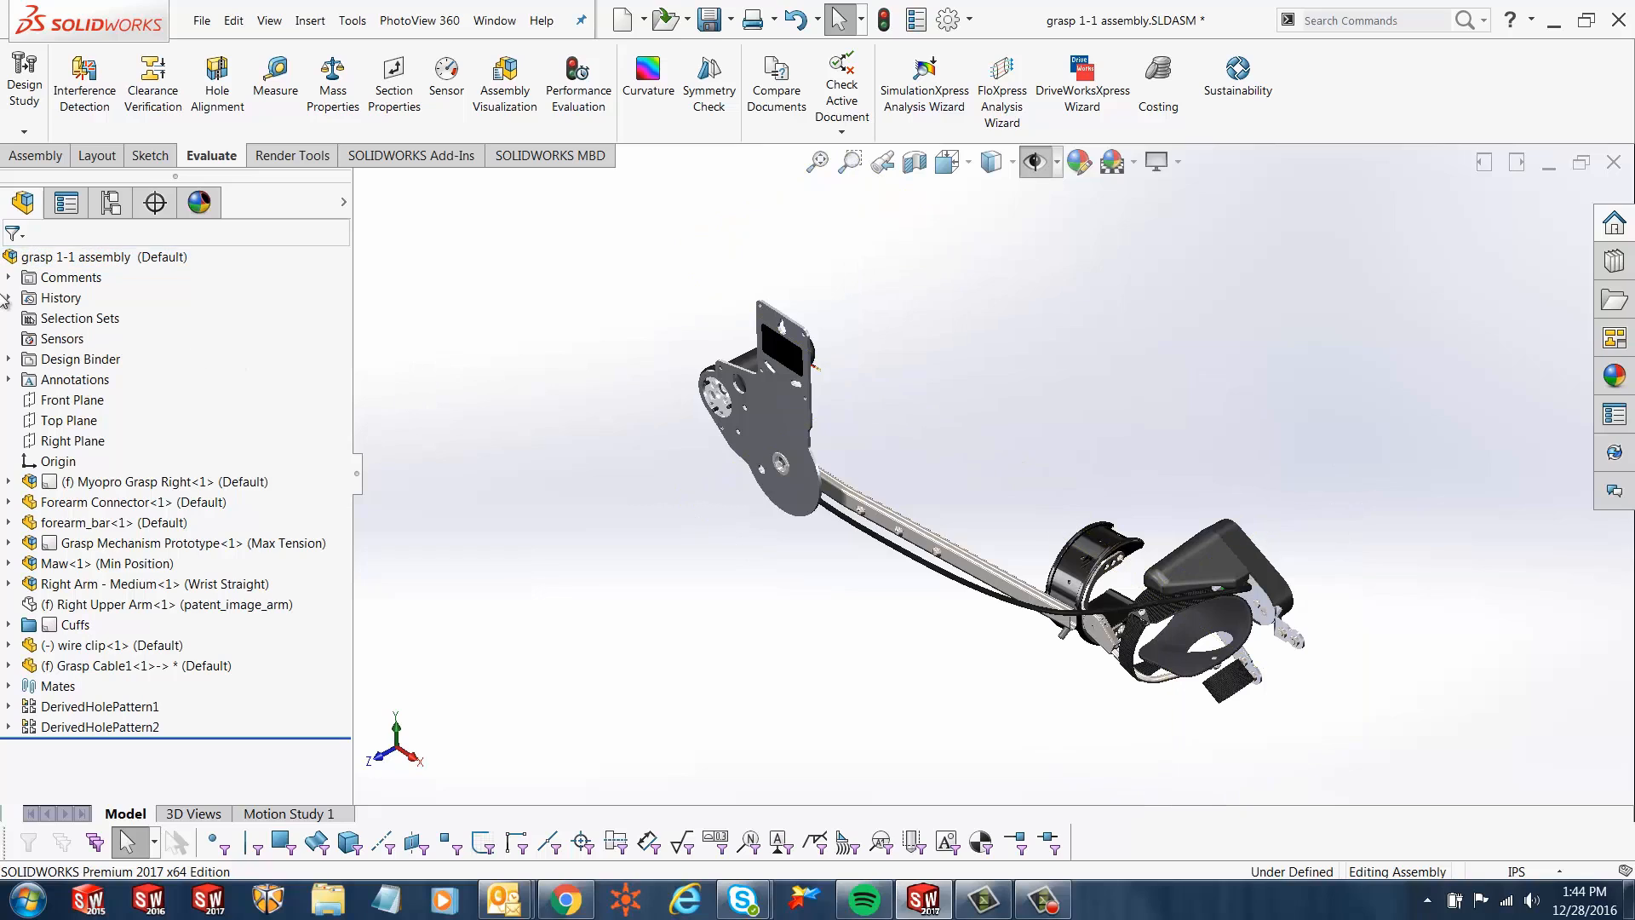
- Bring up the Comments folder's context menu with its add and view comment options
{"action": "right_click", "coordinate": [70, 276]}
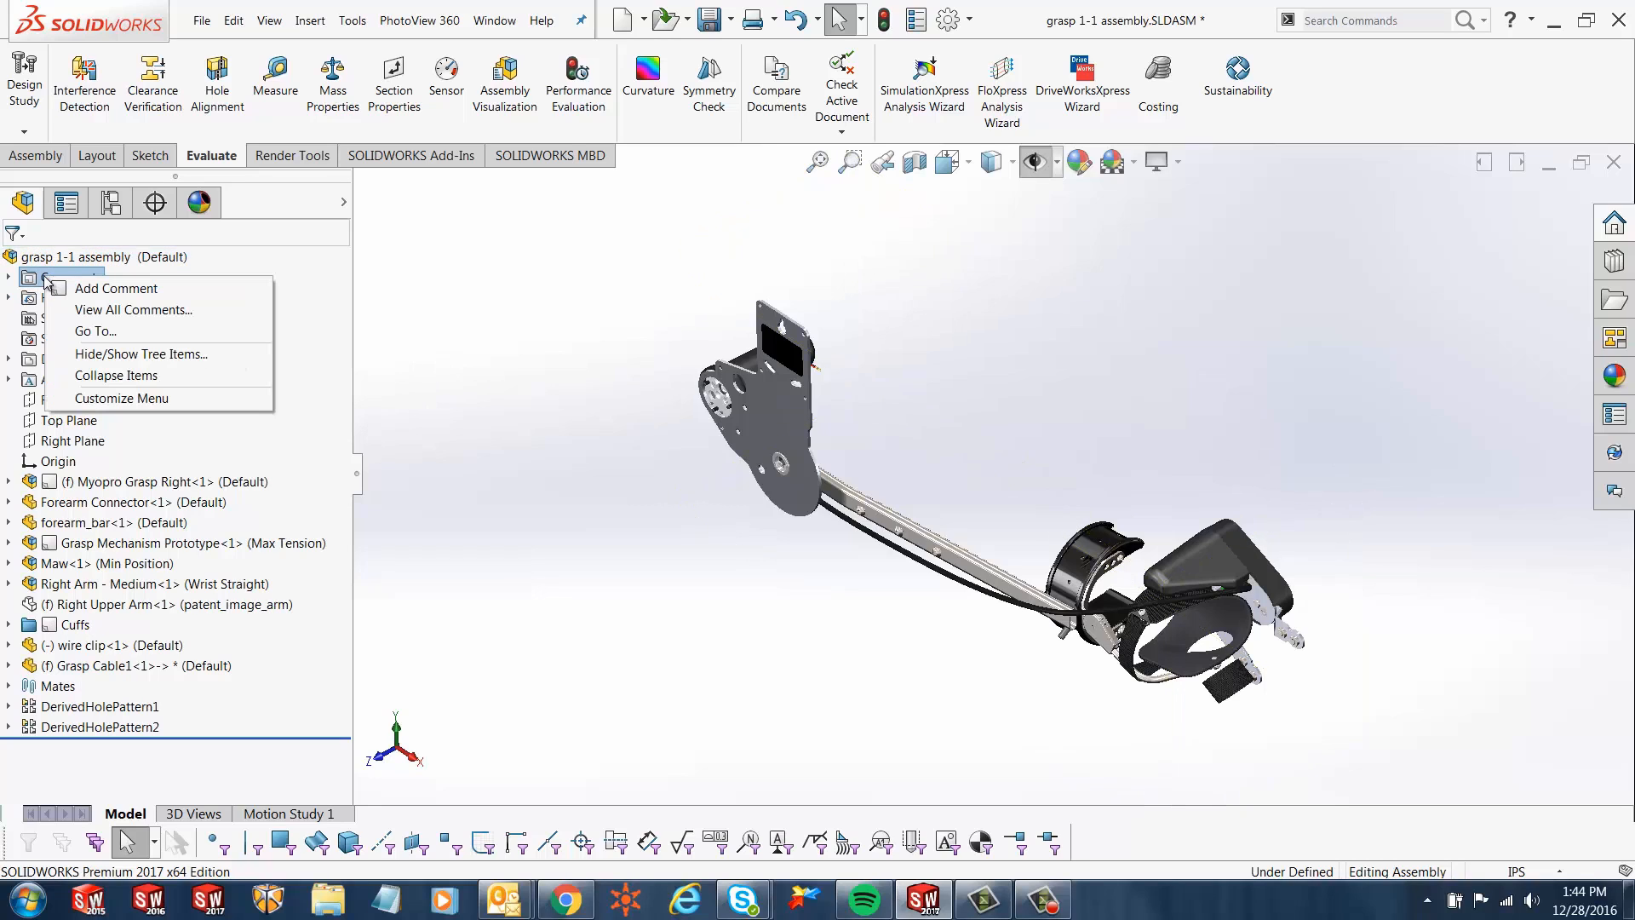
{"action": "mouse_move", "coordinate": [116, 288]}
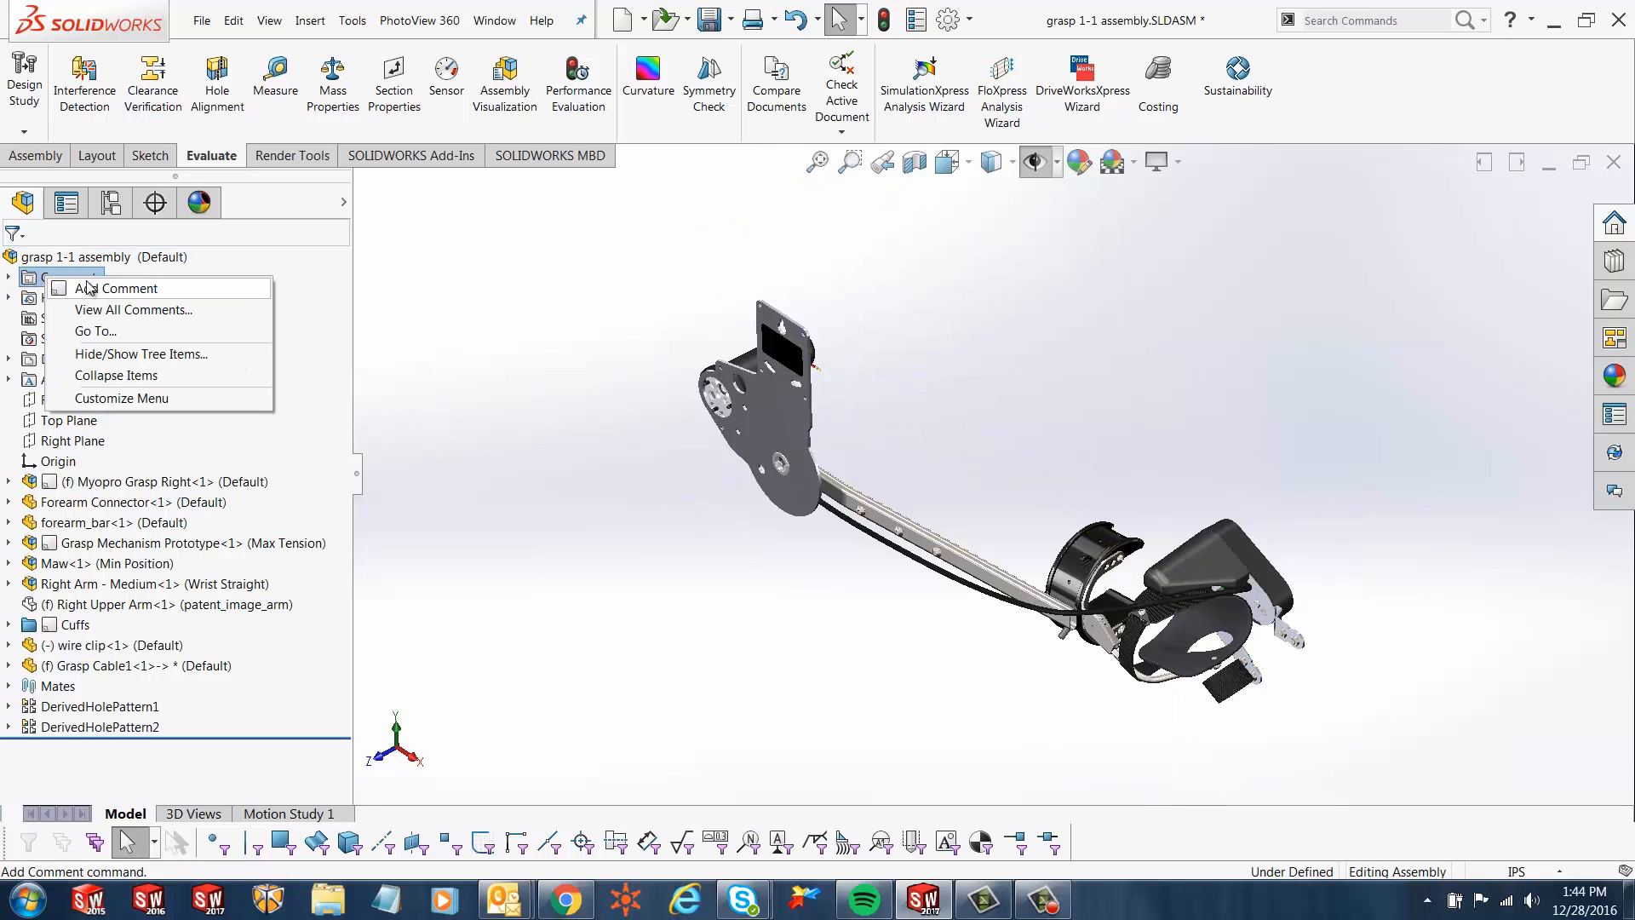
{"action": "mouse_move", "coordinate": [125, 288]}
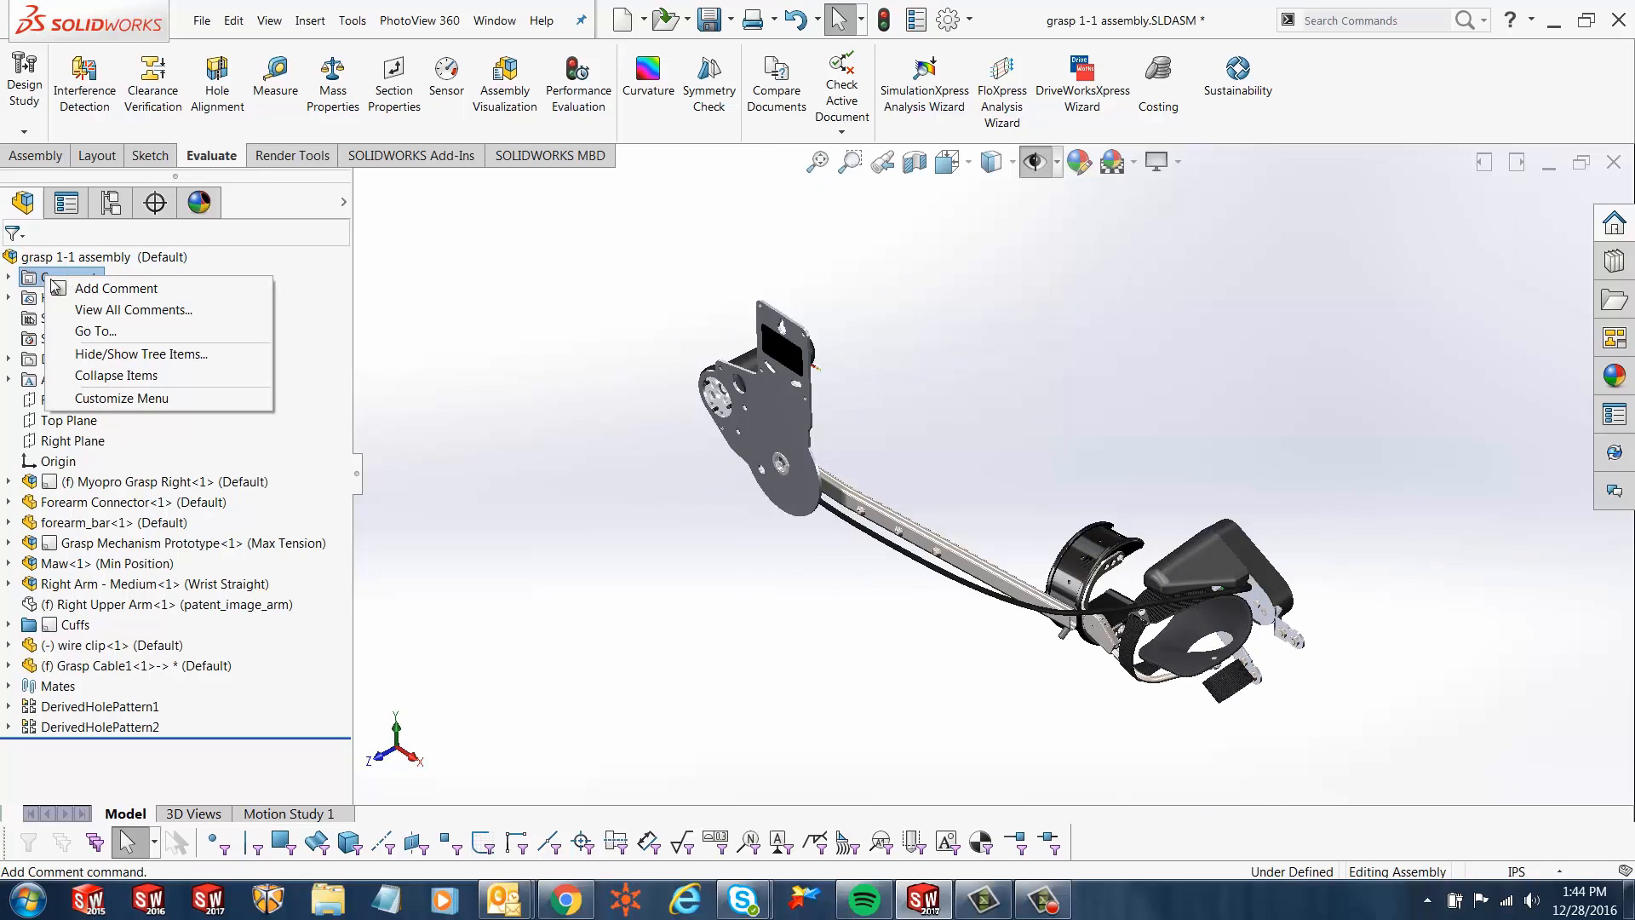
{"action": "mouse_move", "coordinate": [92, 293]}
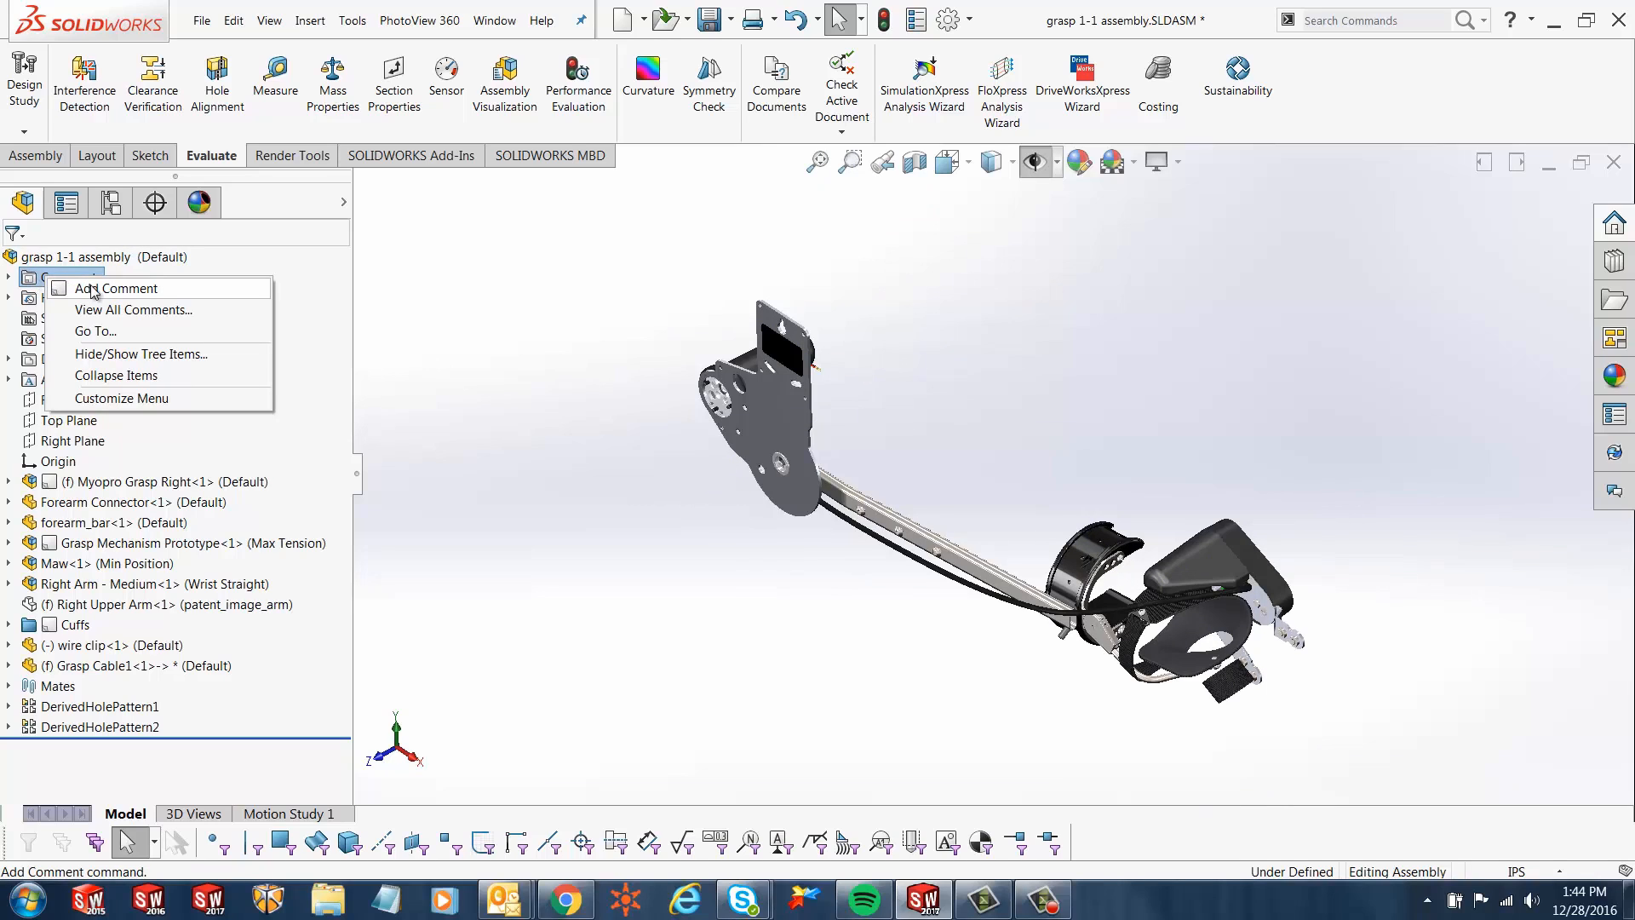
{"action": "mouse_move", "coordinate": [129, 296]}
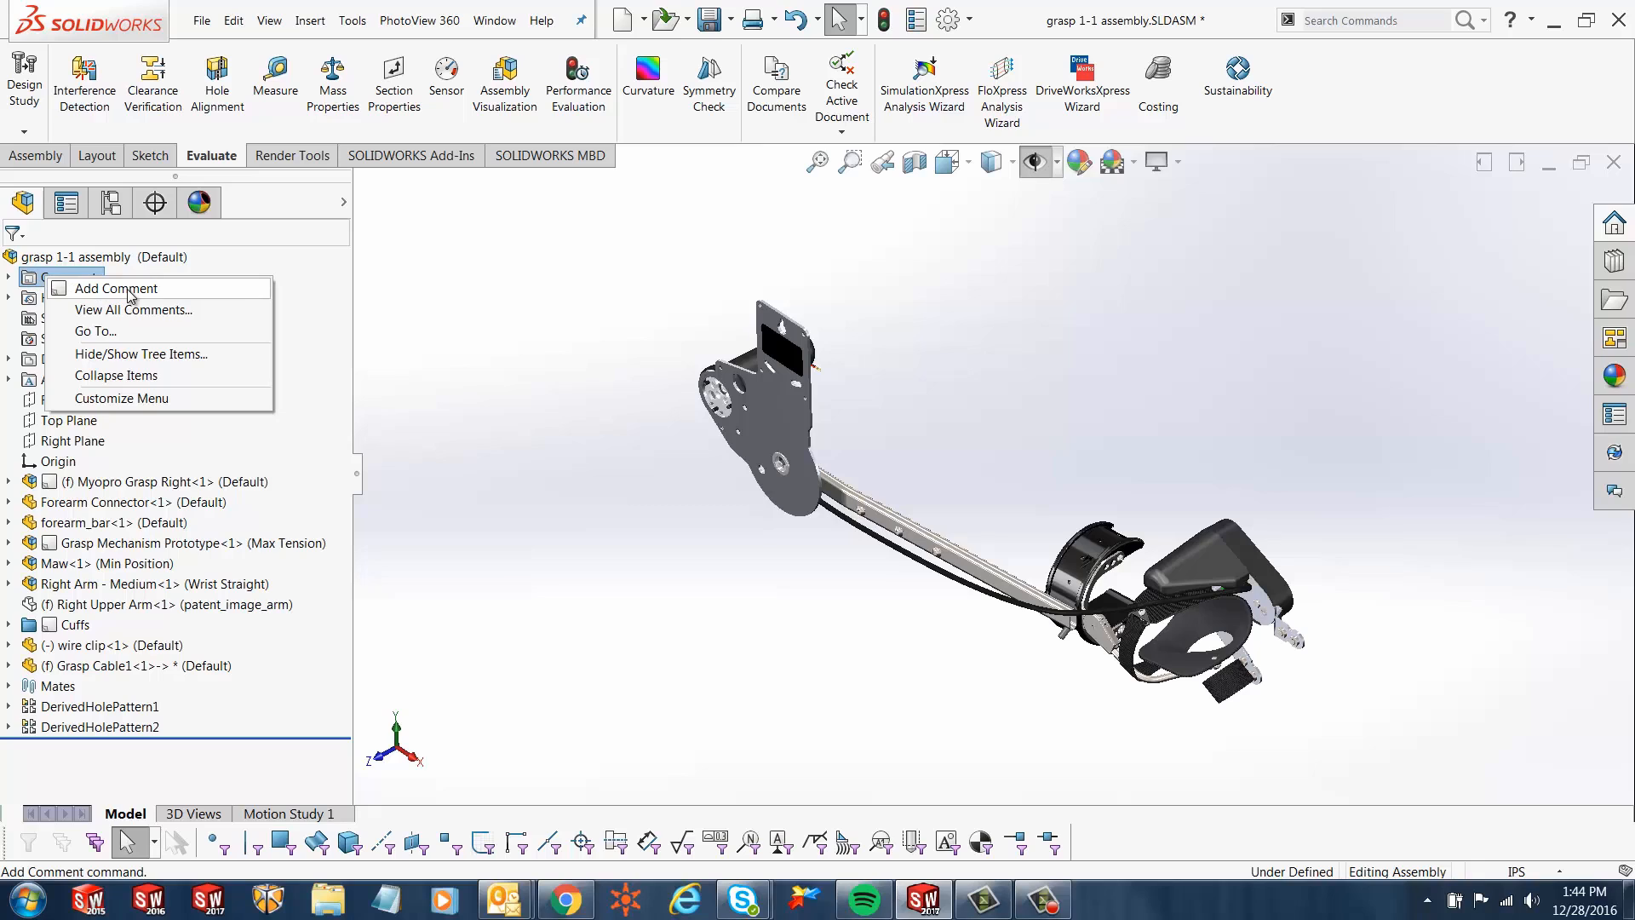
- Add a new assembly comment reading 'Rev required' and save and close it
{"action": "left_click", "coordinate": [115, 288]}
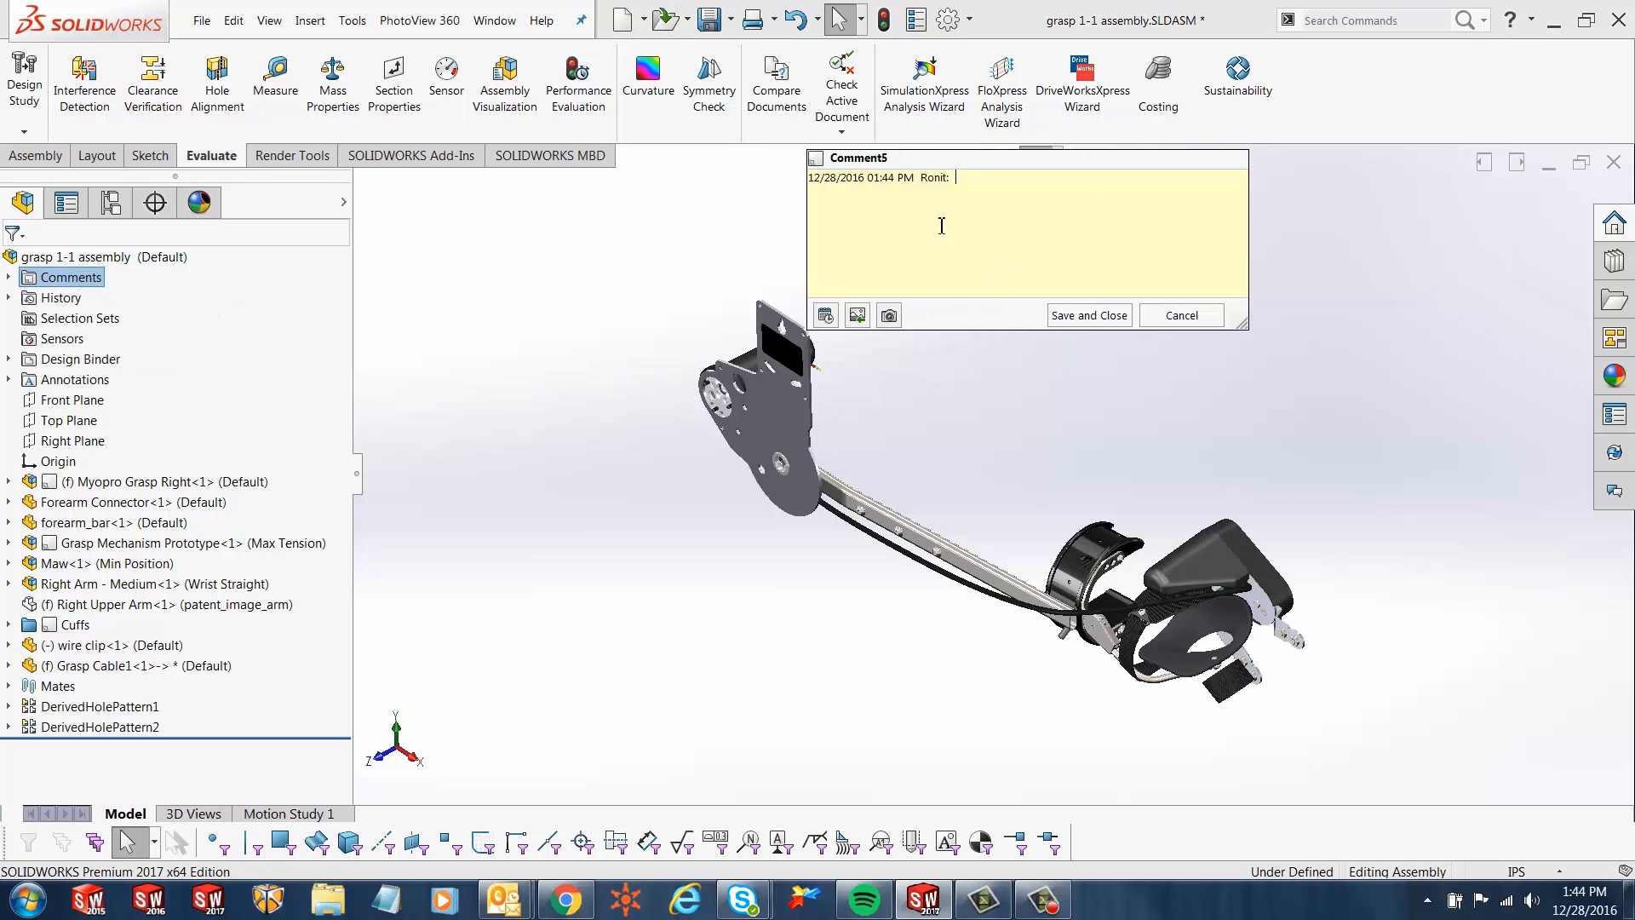
{"action": "type", "text": "REvisio"}
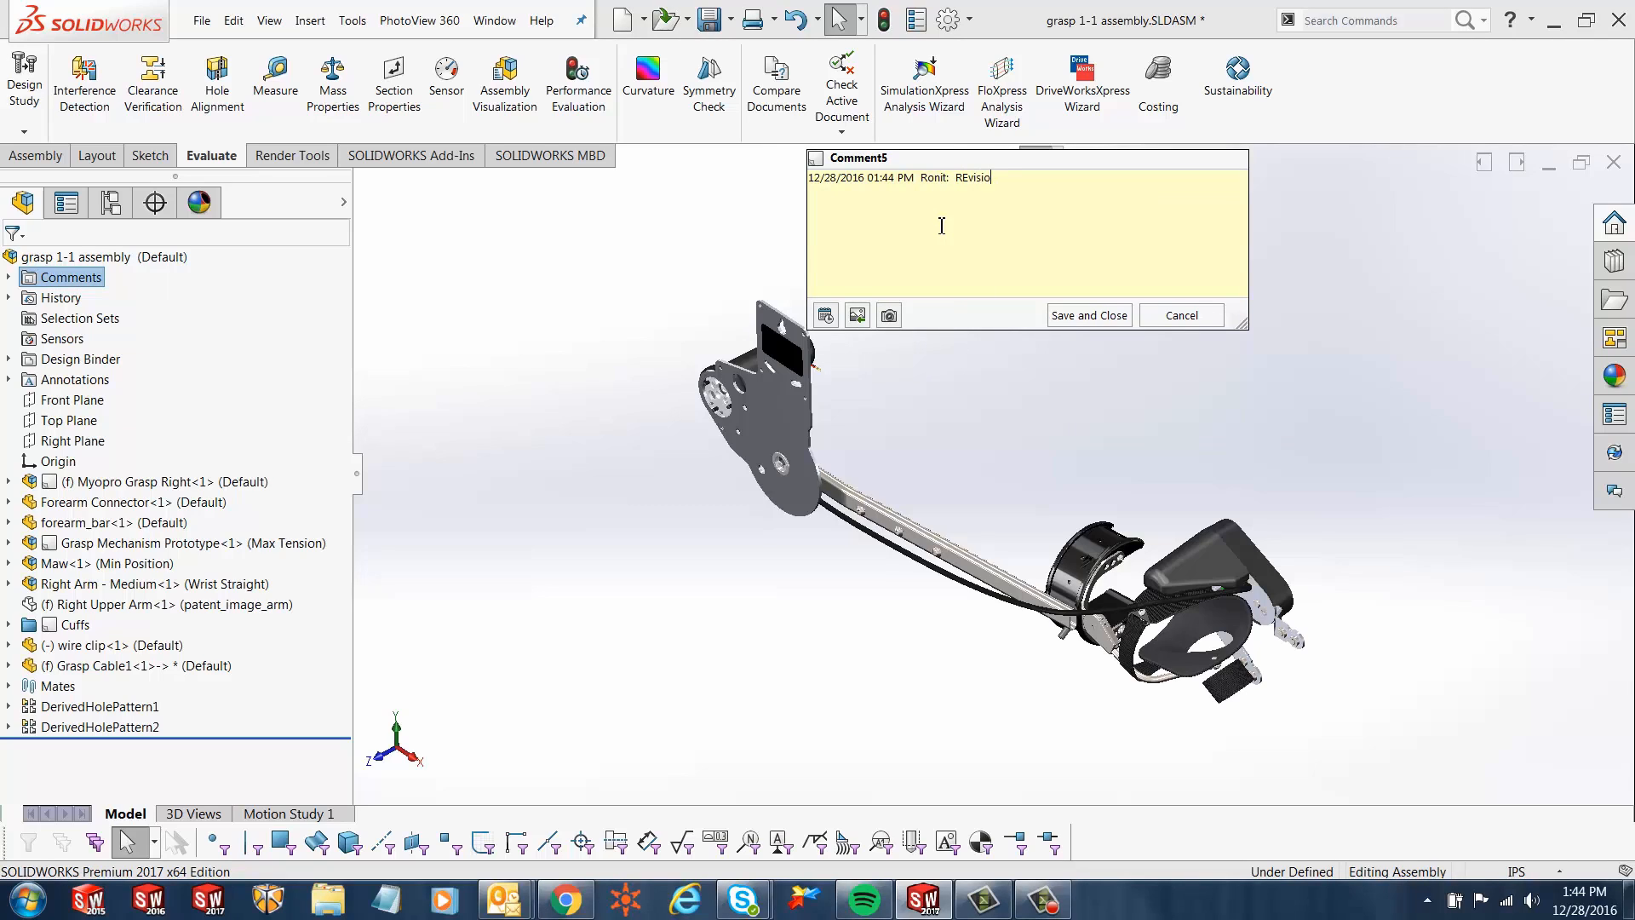
{"action": "key", "text": "BackSpace"}
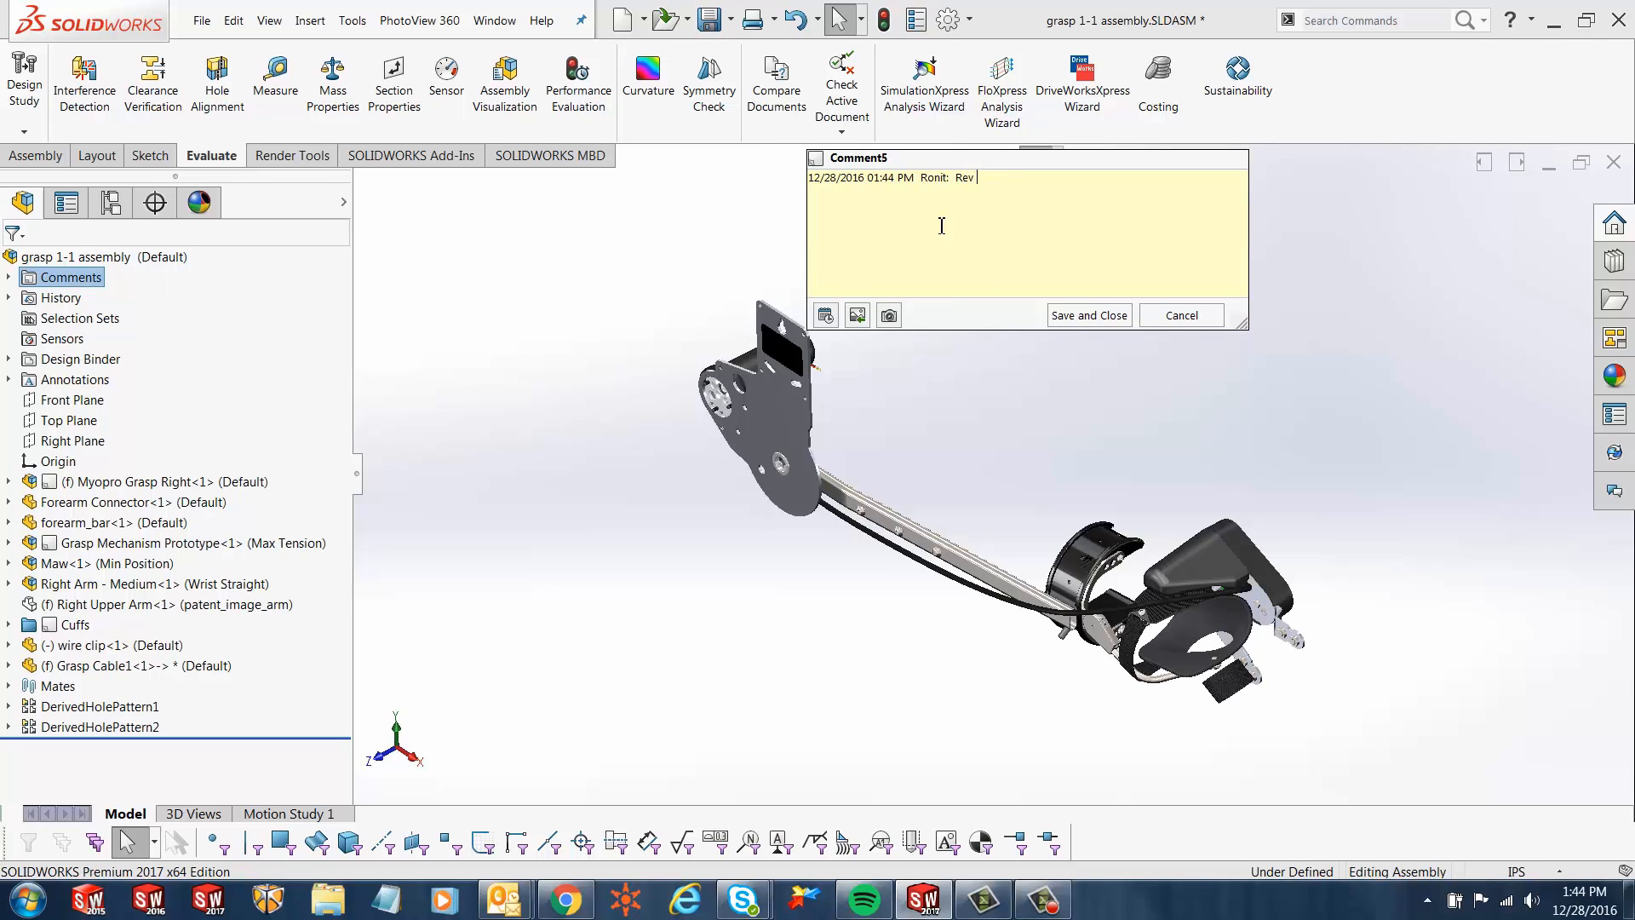
{"action": "type", "text": "required"}
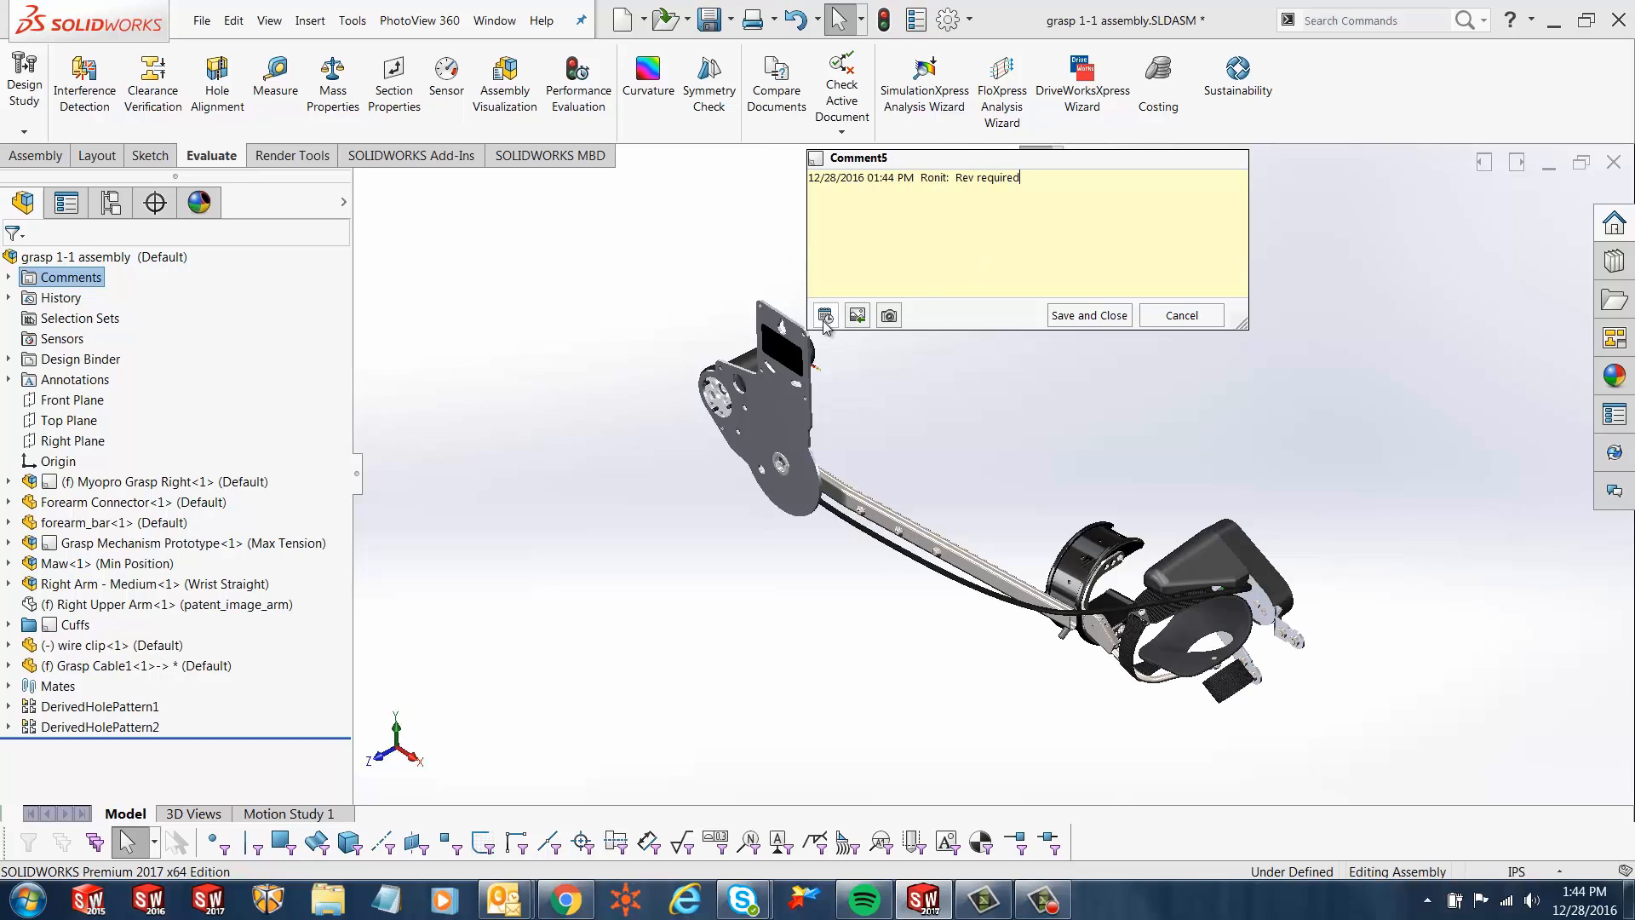
{"action": "mouse_move", "coordinate": [856, 315]}
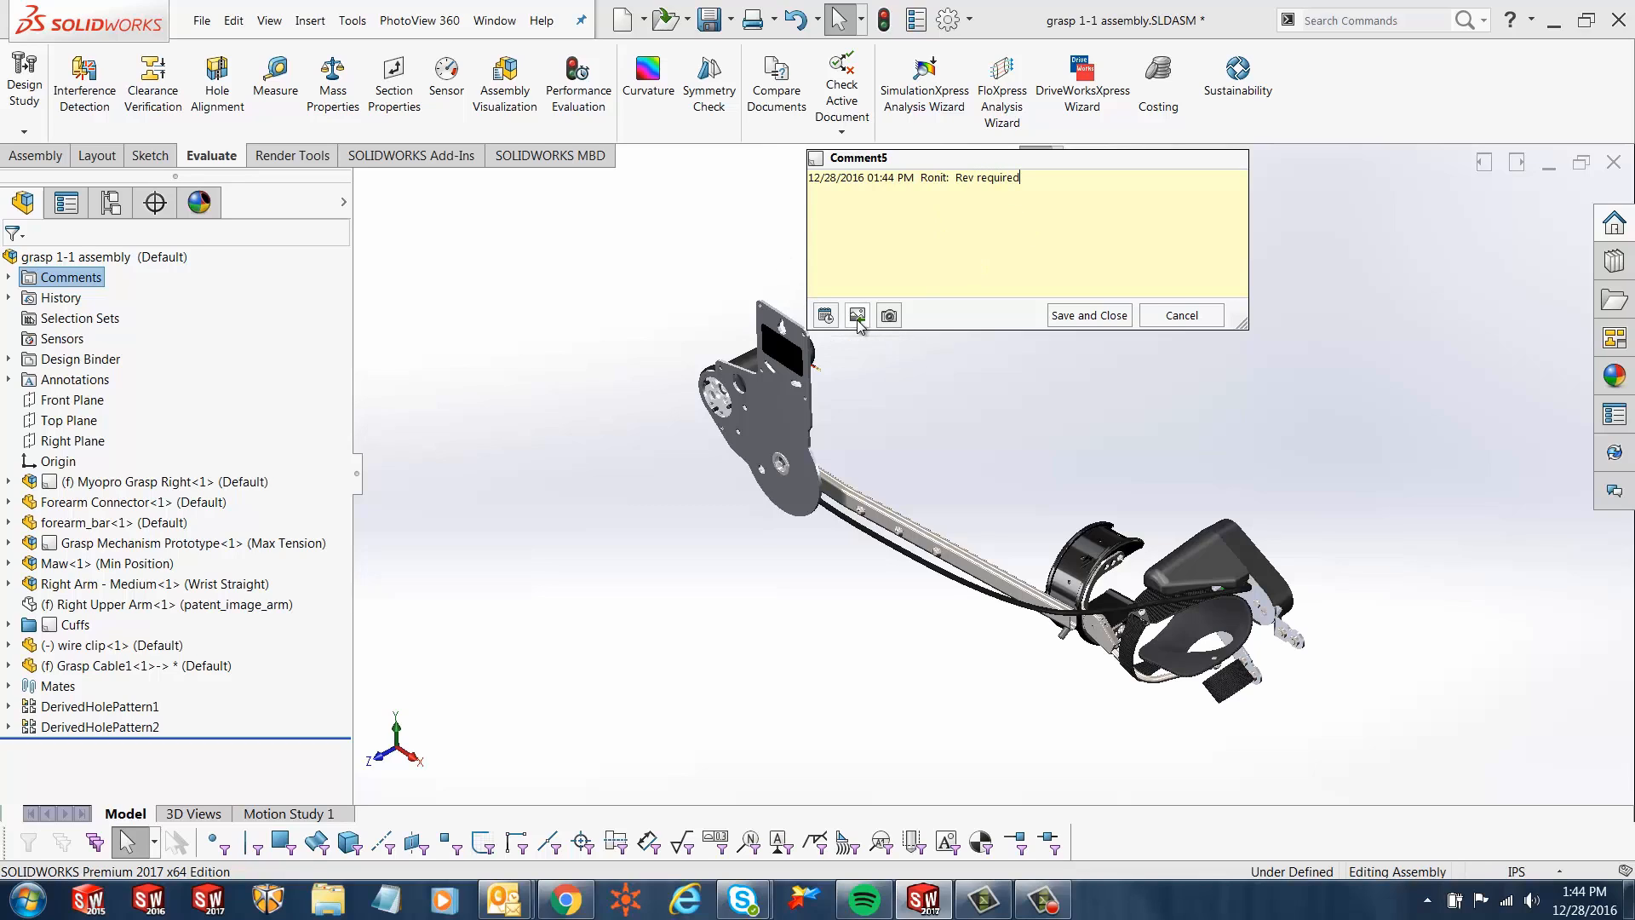
{"action": "mouse_move", "coordinate": [858, 315]}
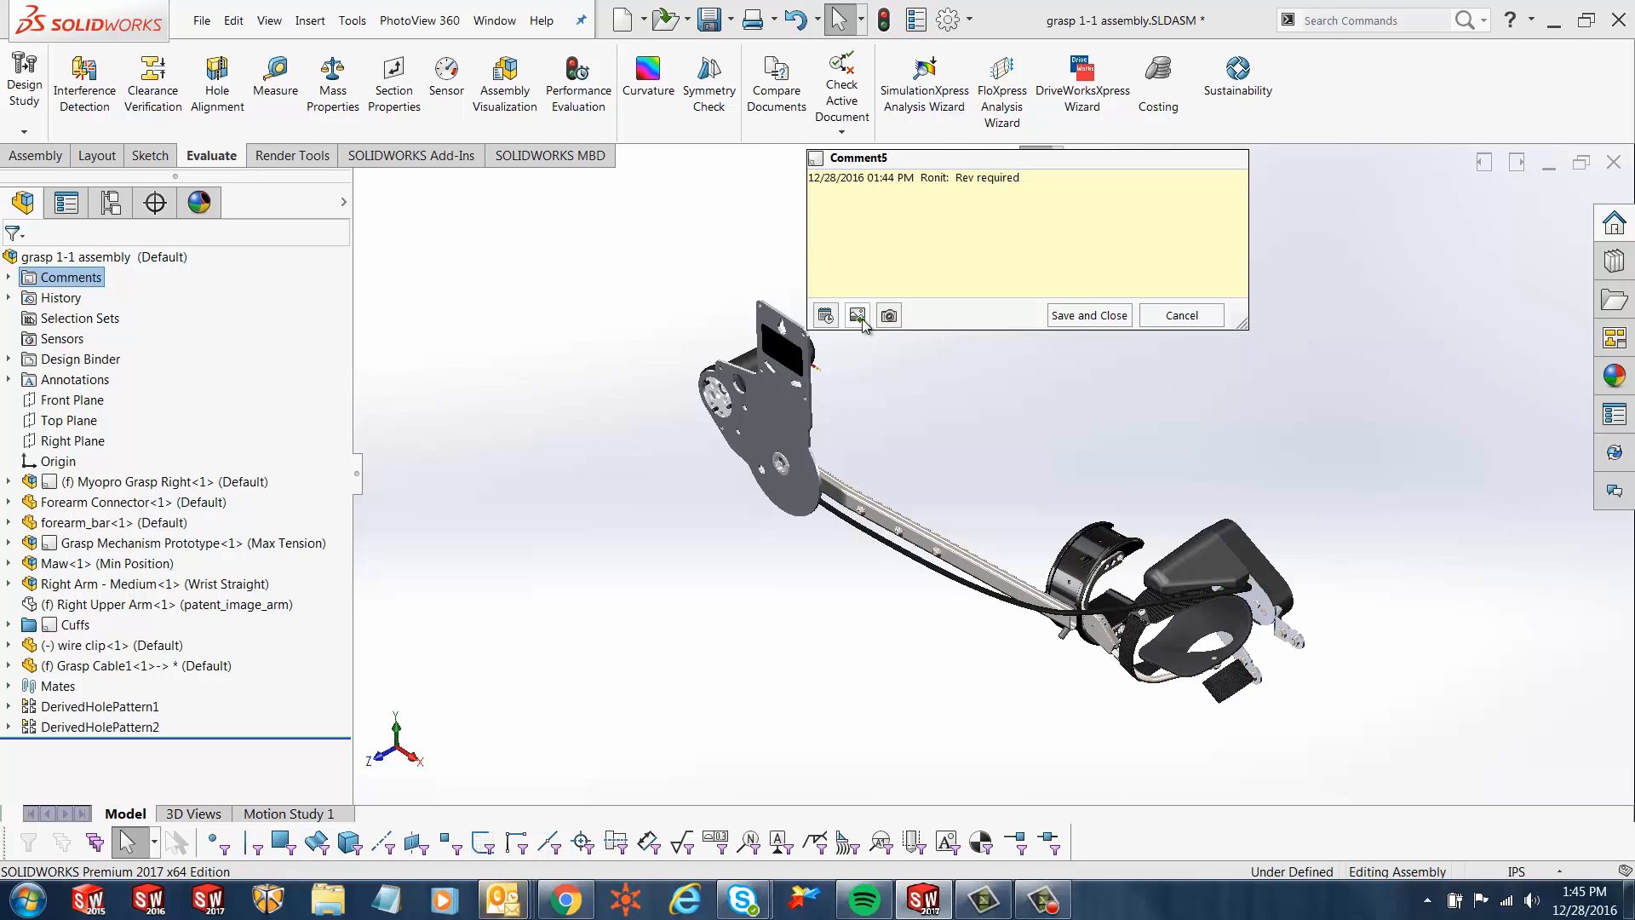
{"action": "mouse_move", "coordinate": [888, 315]}
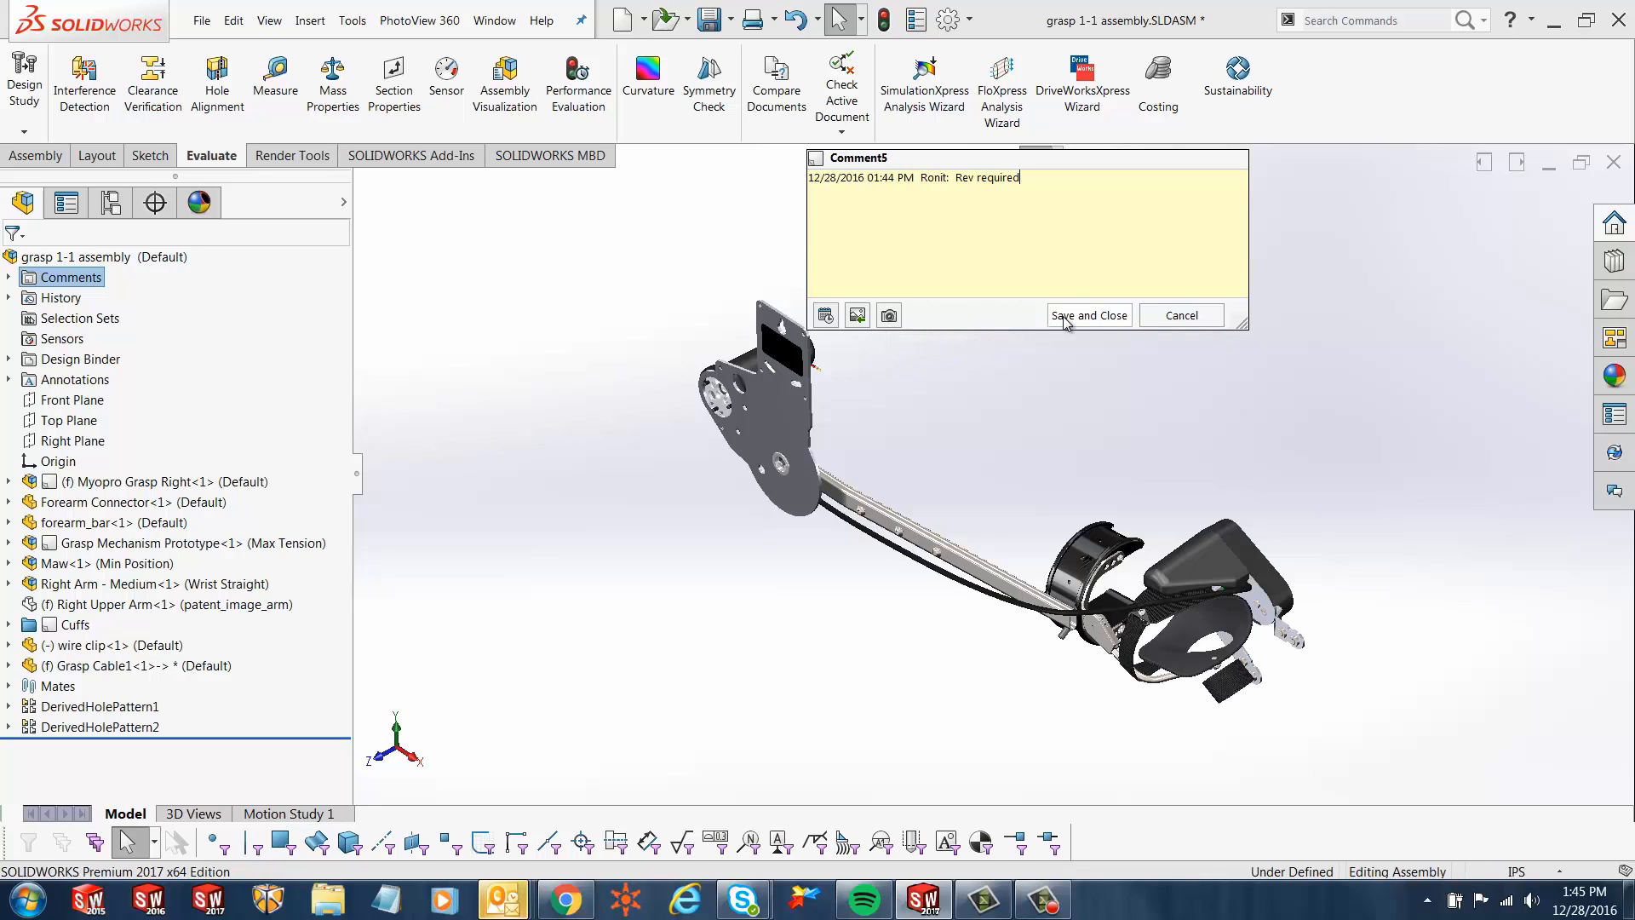
{"action": "left_click", "coordinate": [1088, 315]}
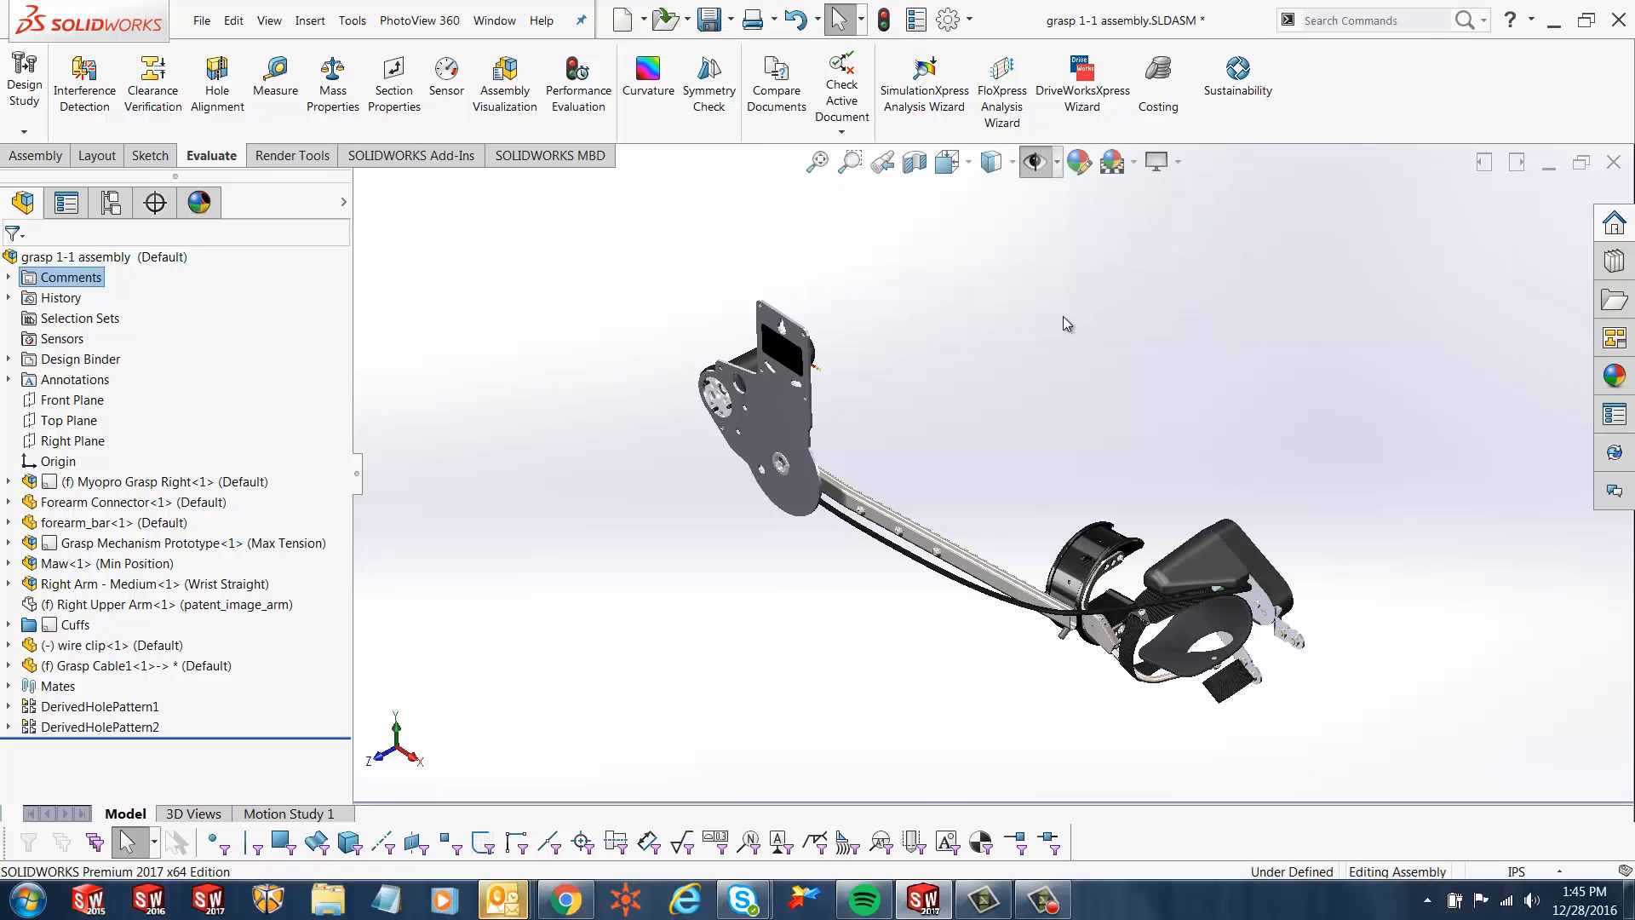
{"action": "mouse_move", "coordinate": [482, 721]}
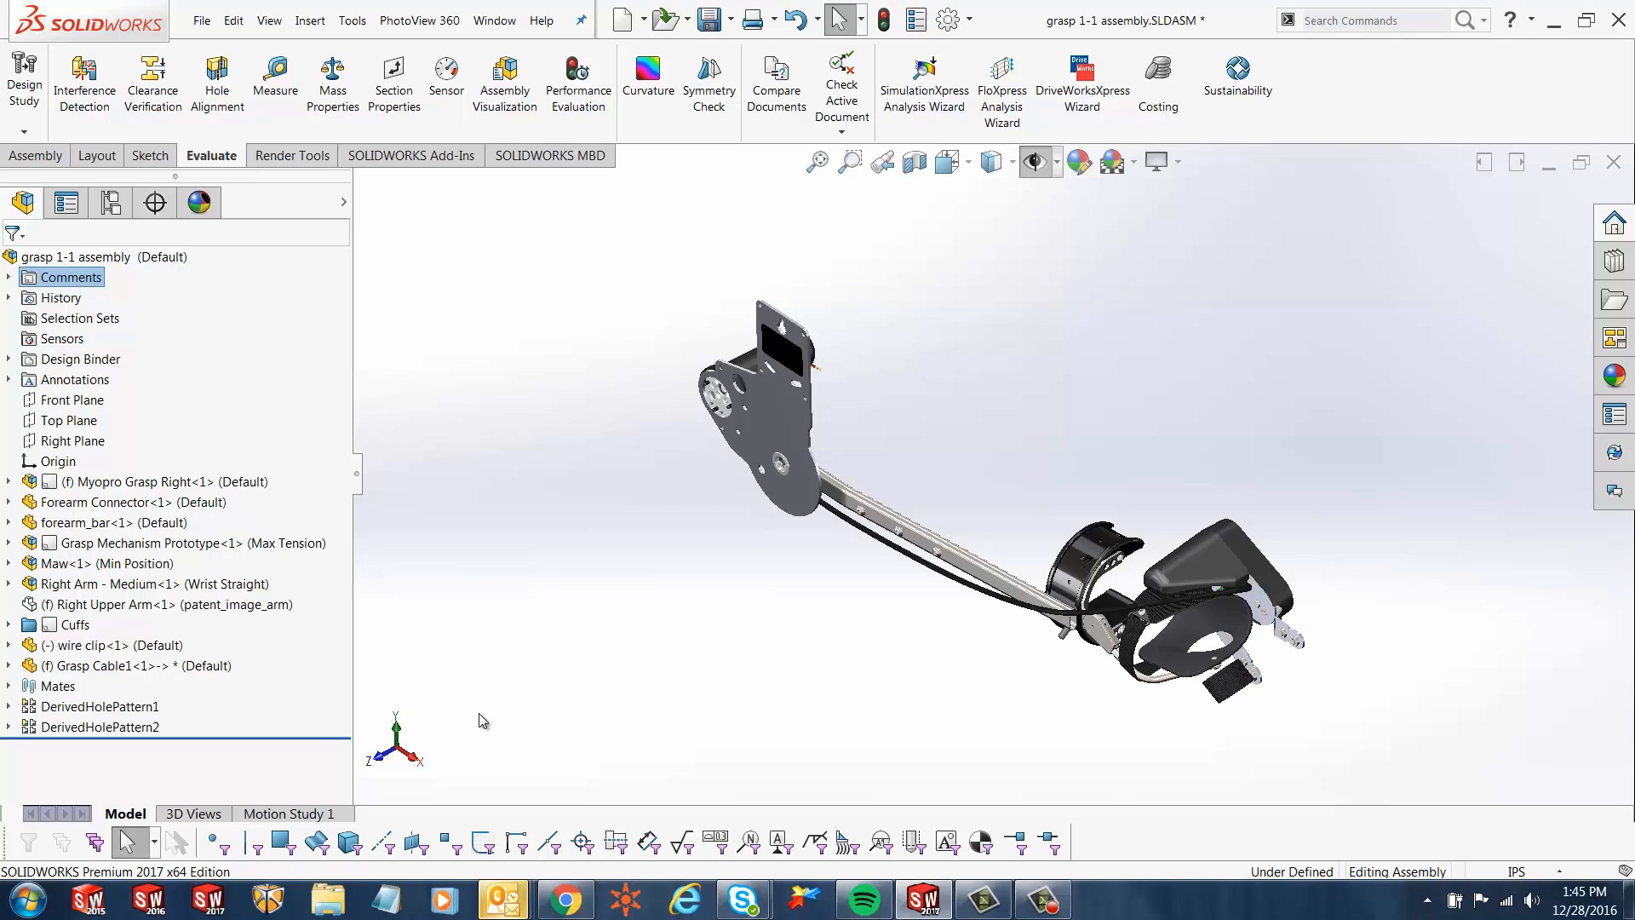
{"action": "mouse_move", "coordinate": [892, 822]}
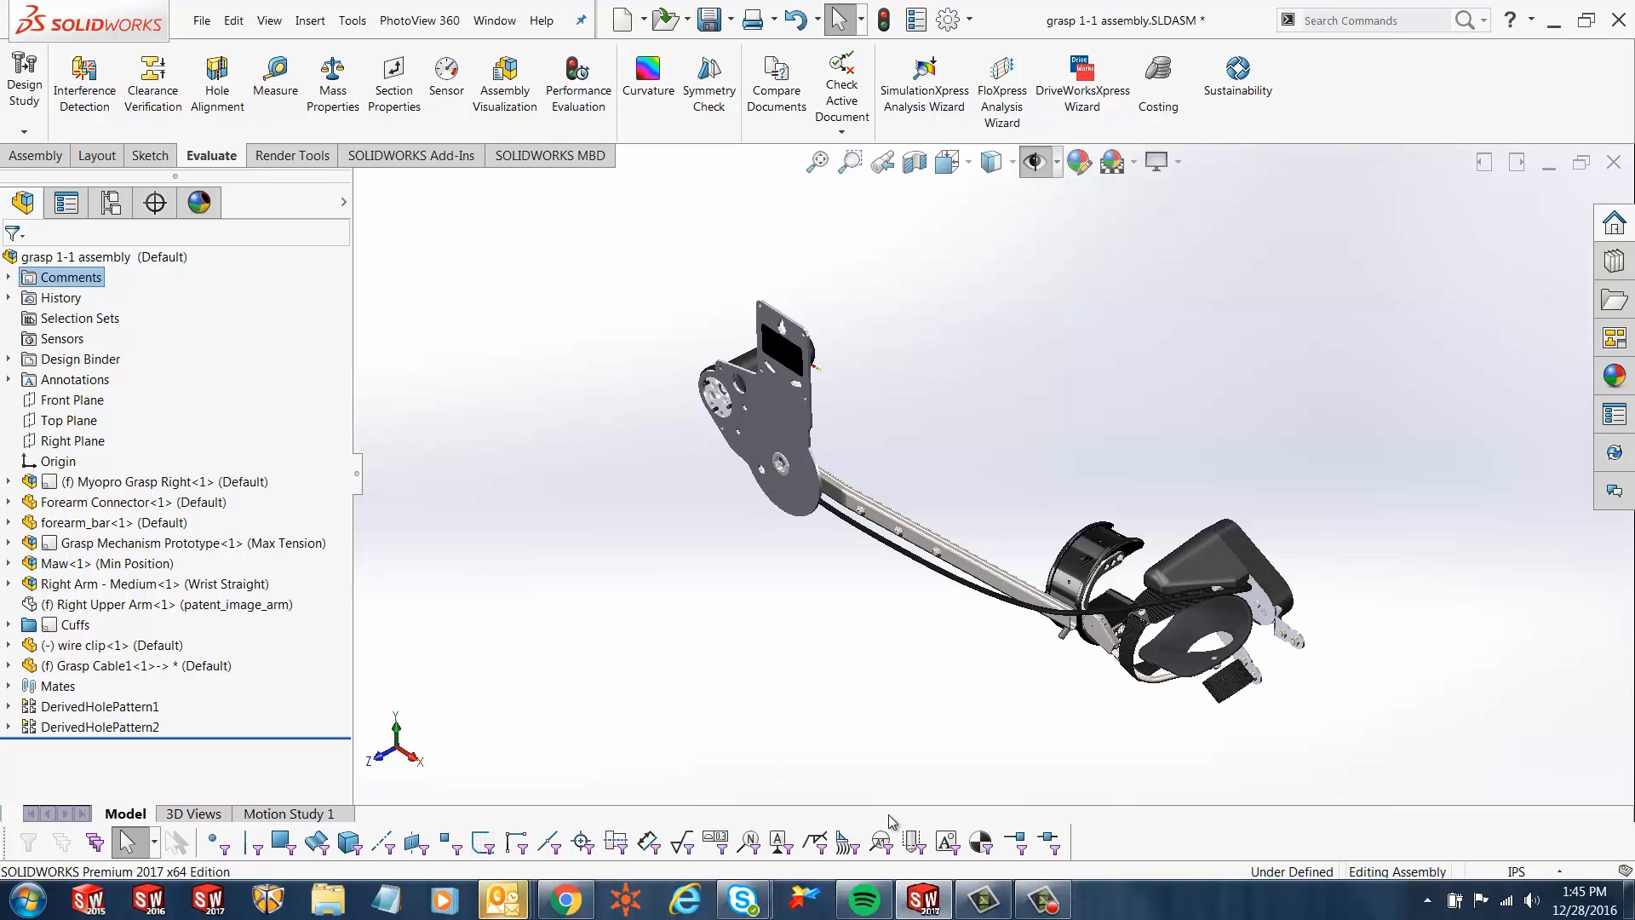
- View all assembly comments sorted by Date, then close the comments list
{"action": "right_click", "coordinate": [78, 256]}
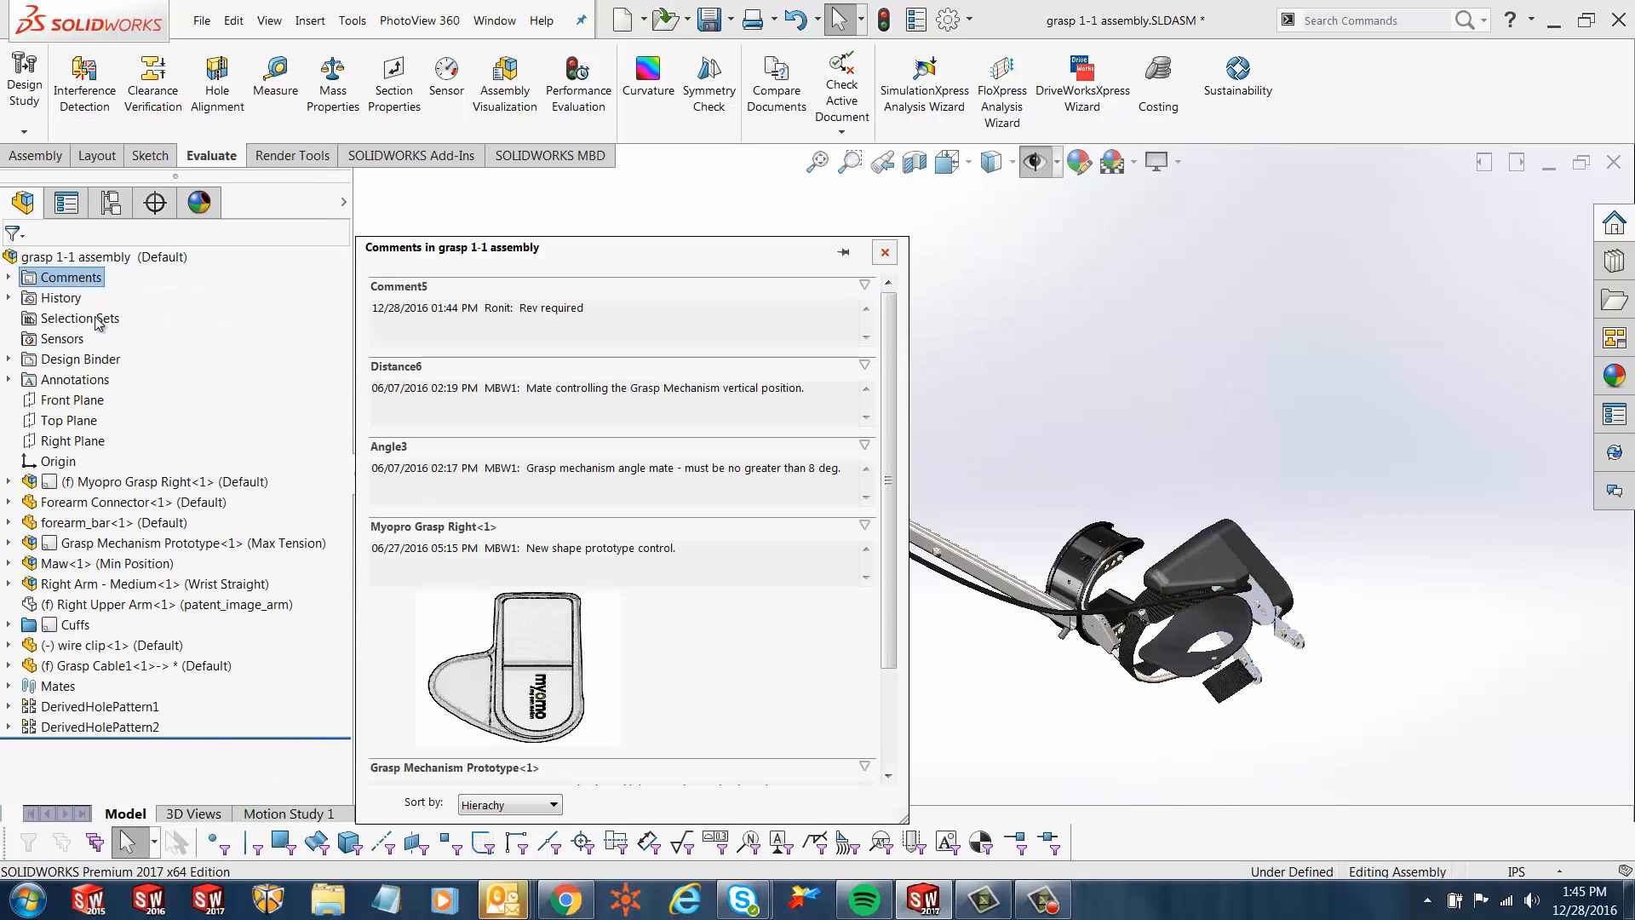
{"action": "mouse_move", "coordinate": [525, 321]}
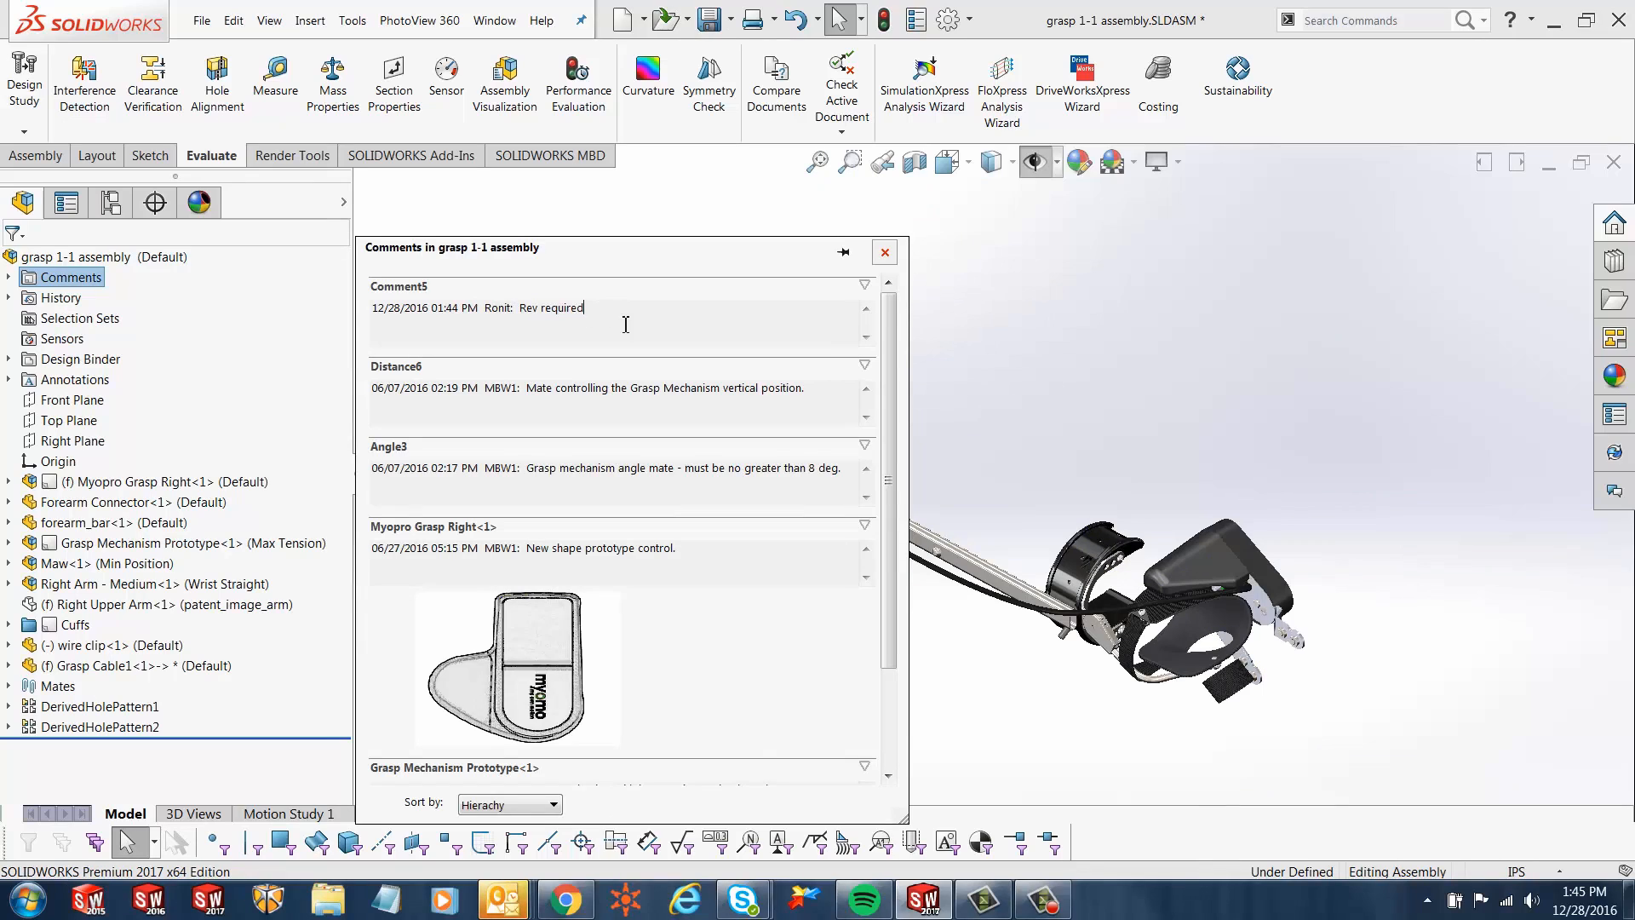
{"action": "scroll", "scroll_direction": "down", "scroll_amount": 3}
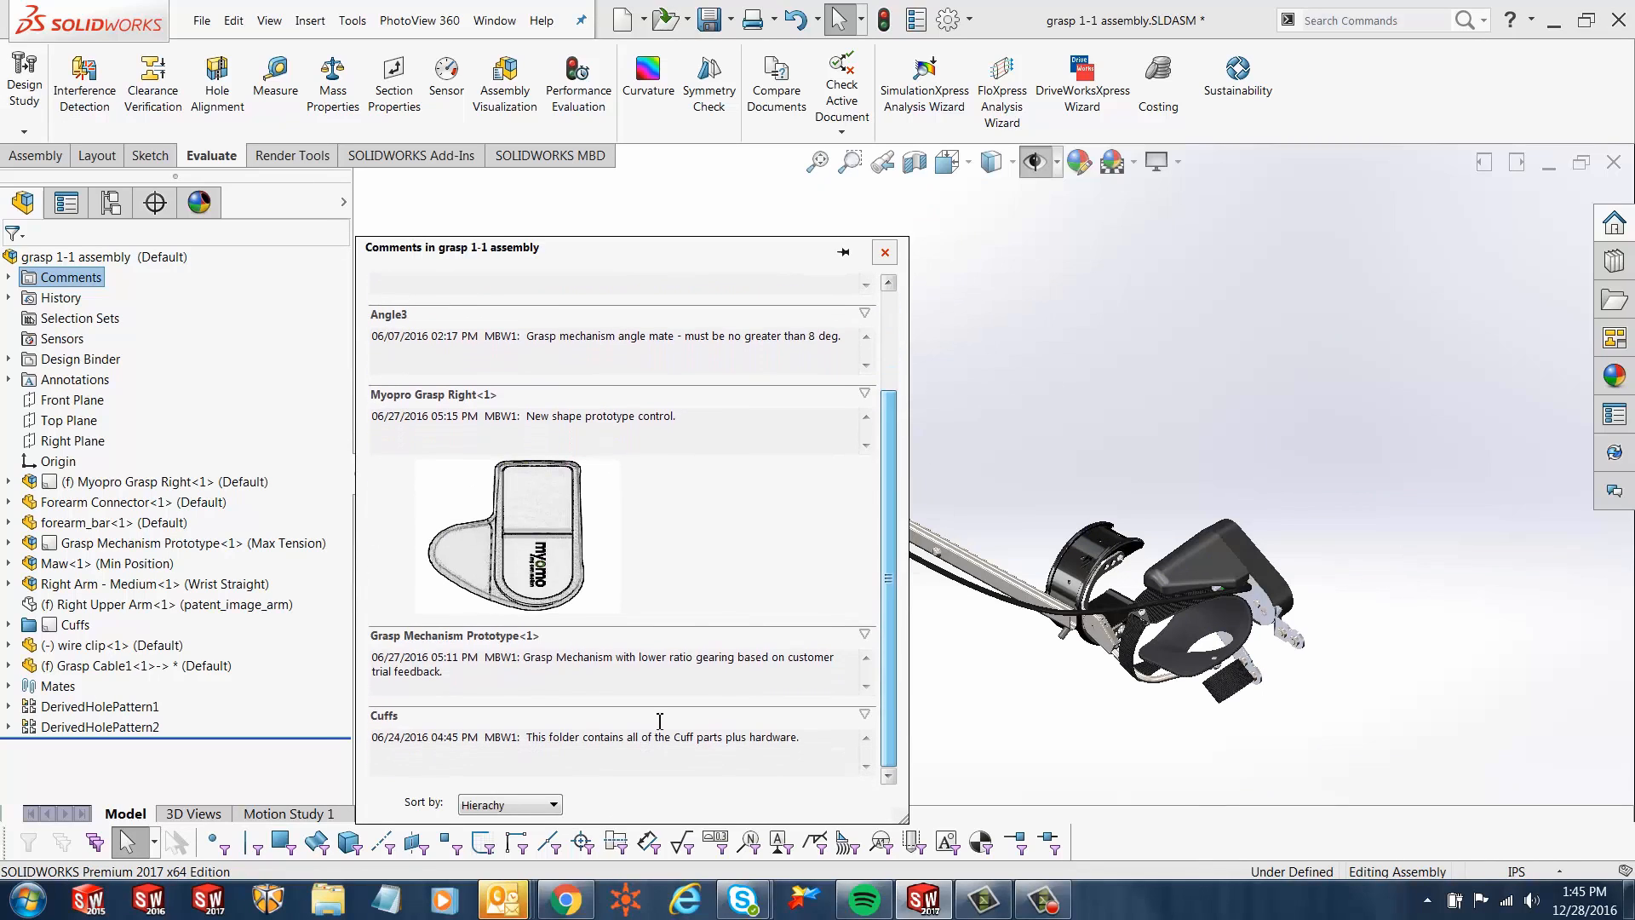
{"action": "left_click", "coordinate": [552, 804]}
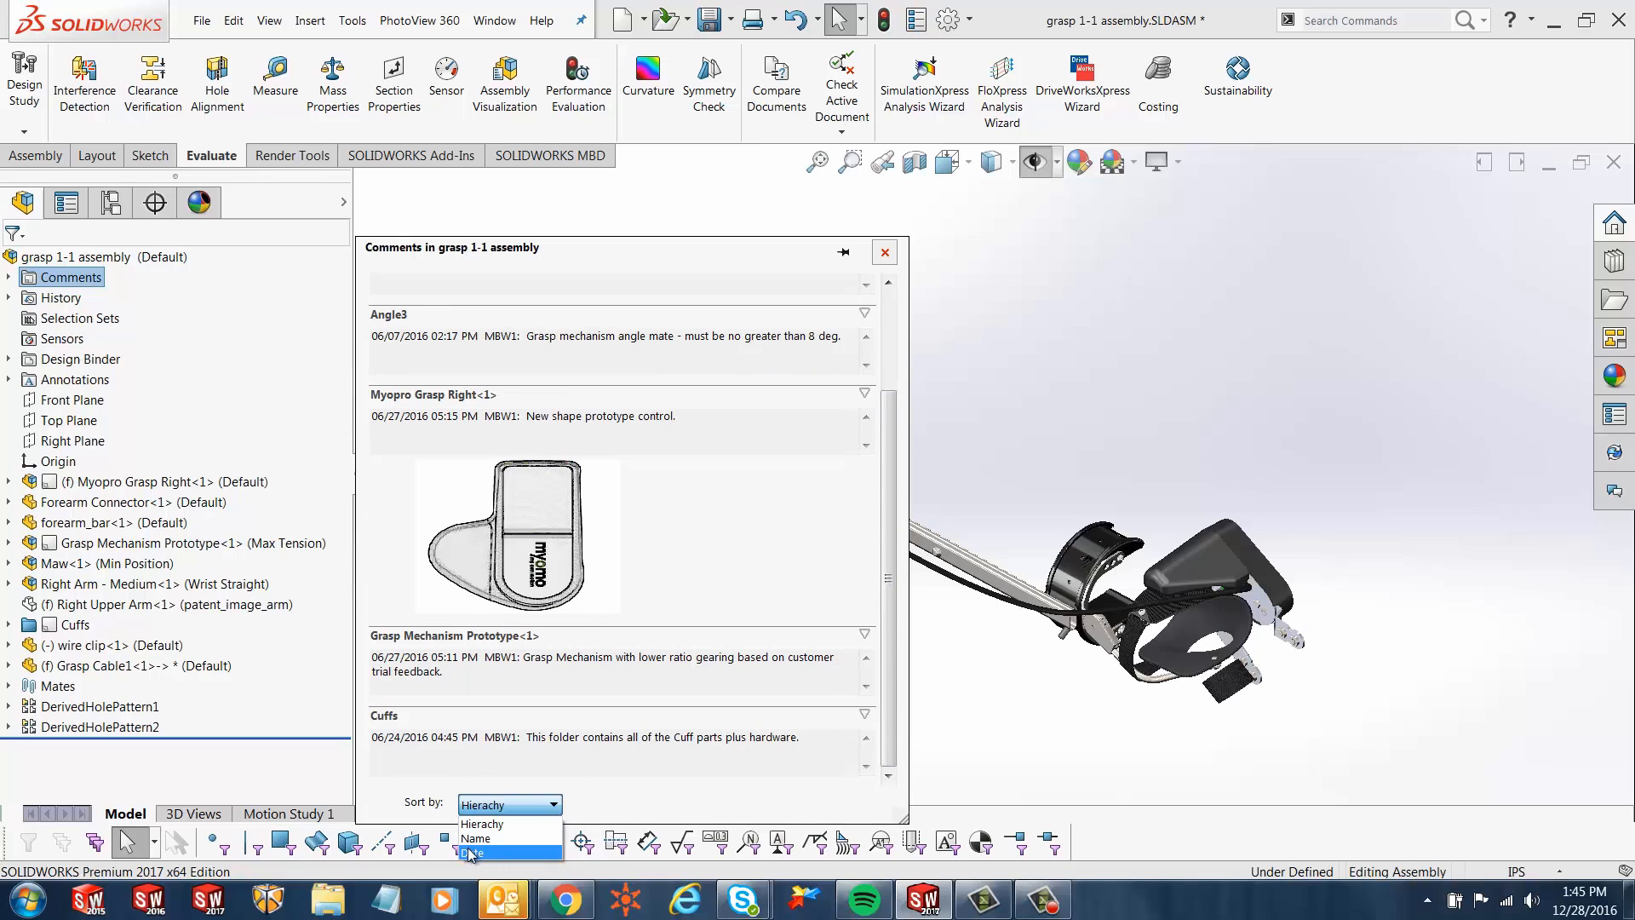
{"action": "left_click", "coordinate": [480, 853]}
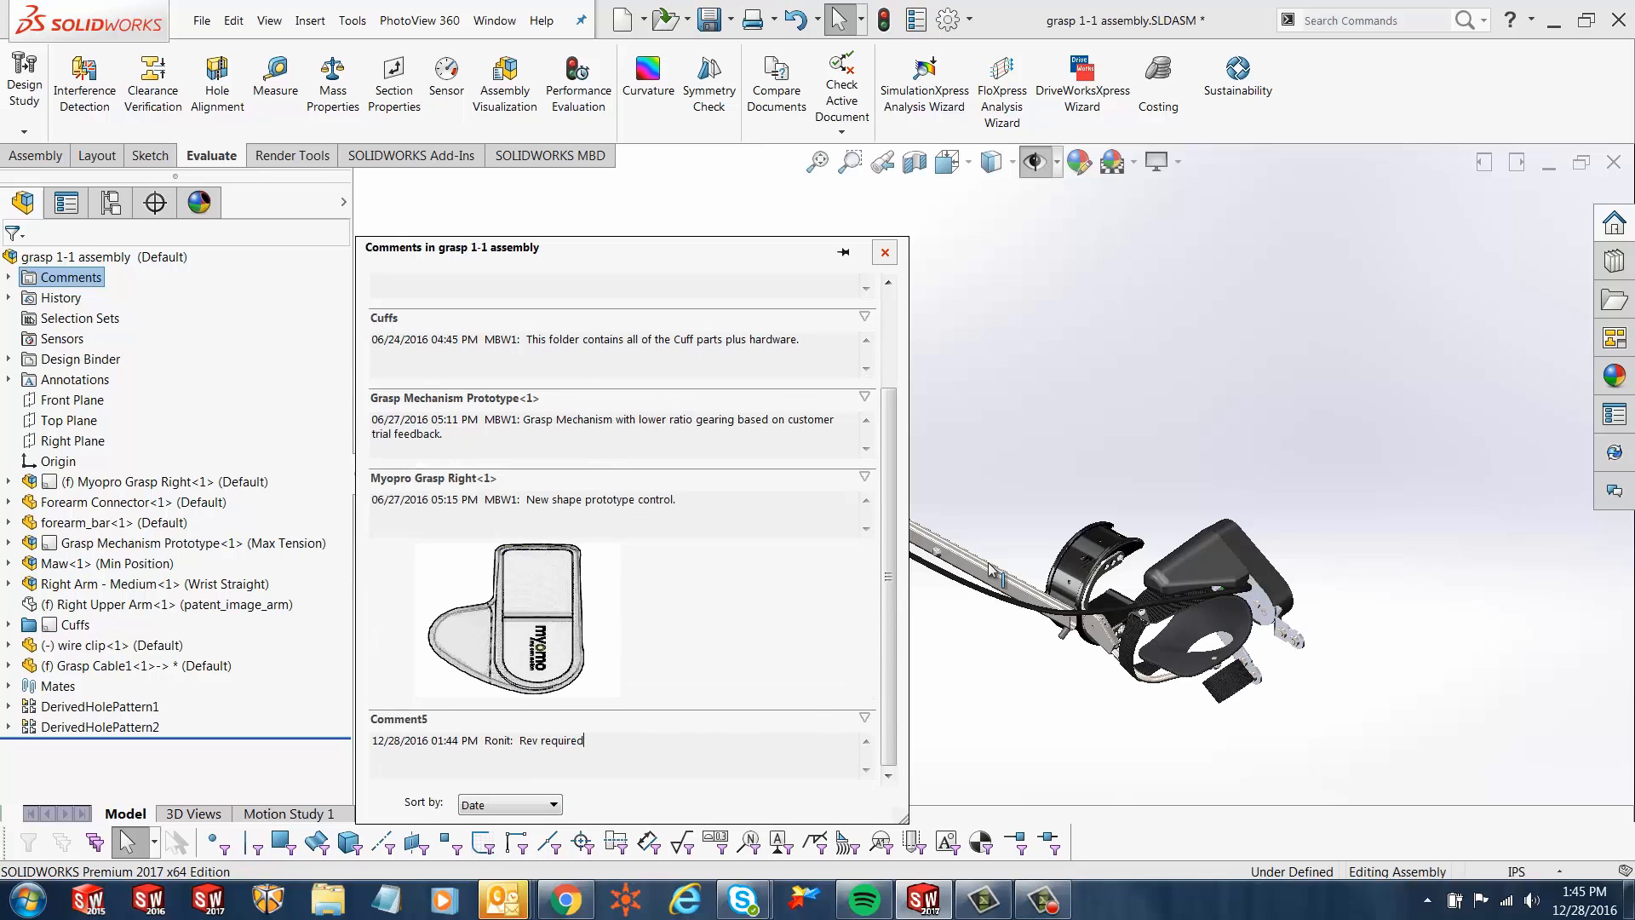
{"action": "left_click", "coordinate": [884, 252]}
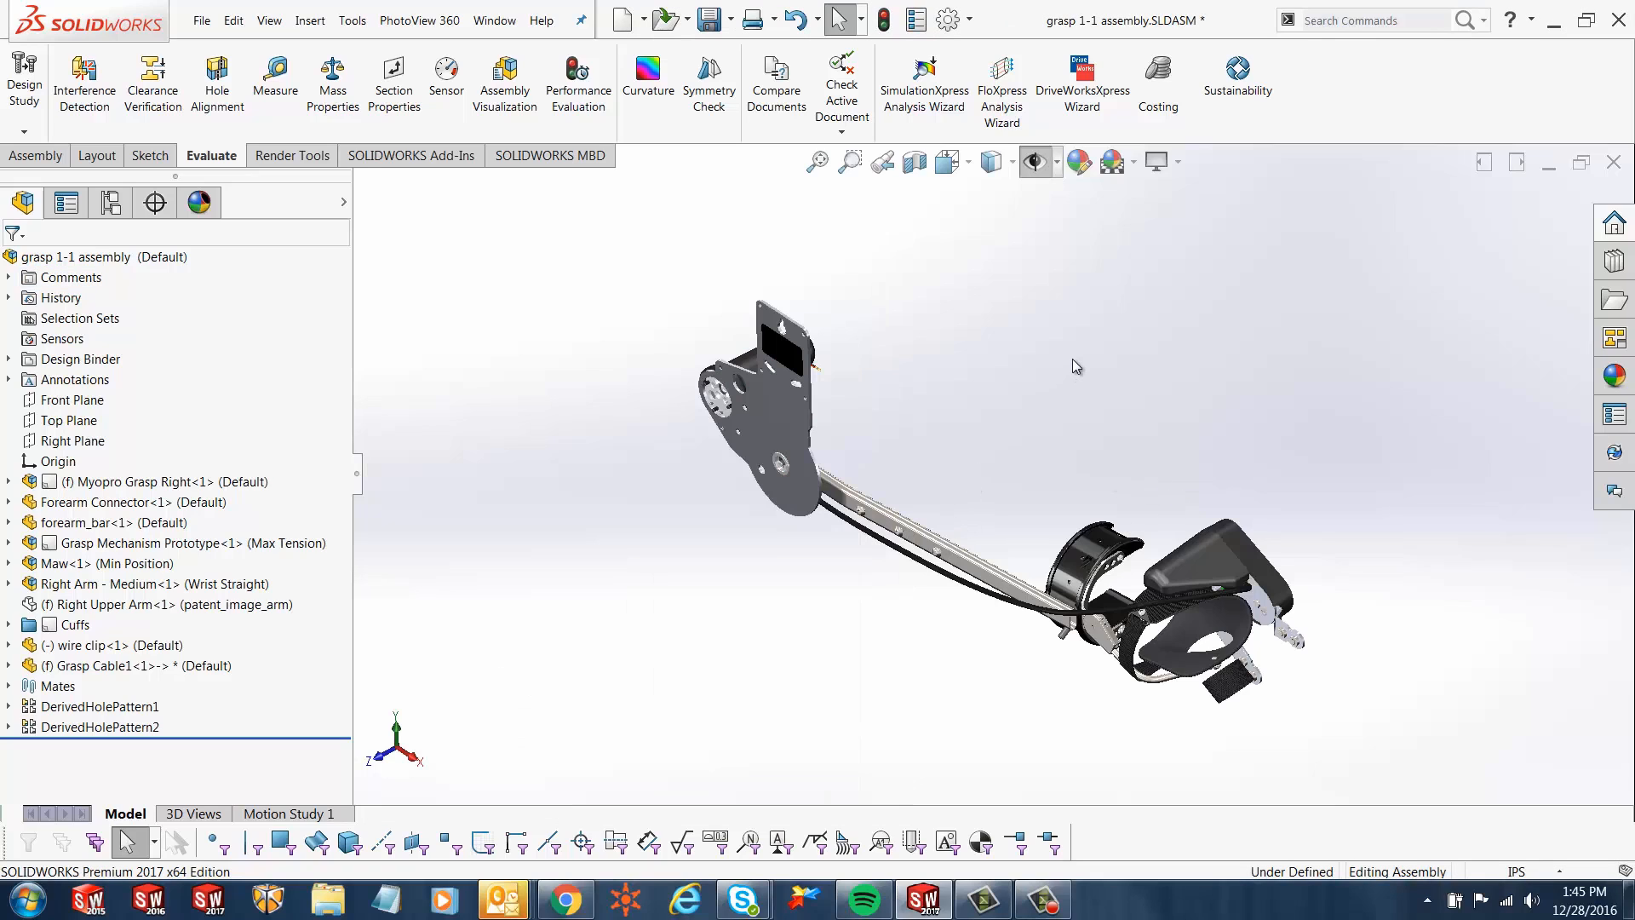